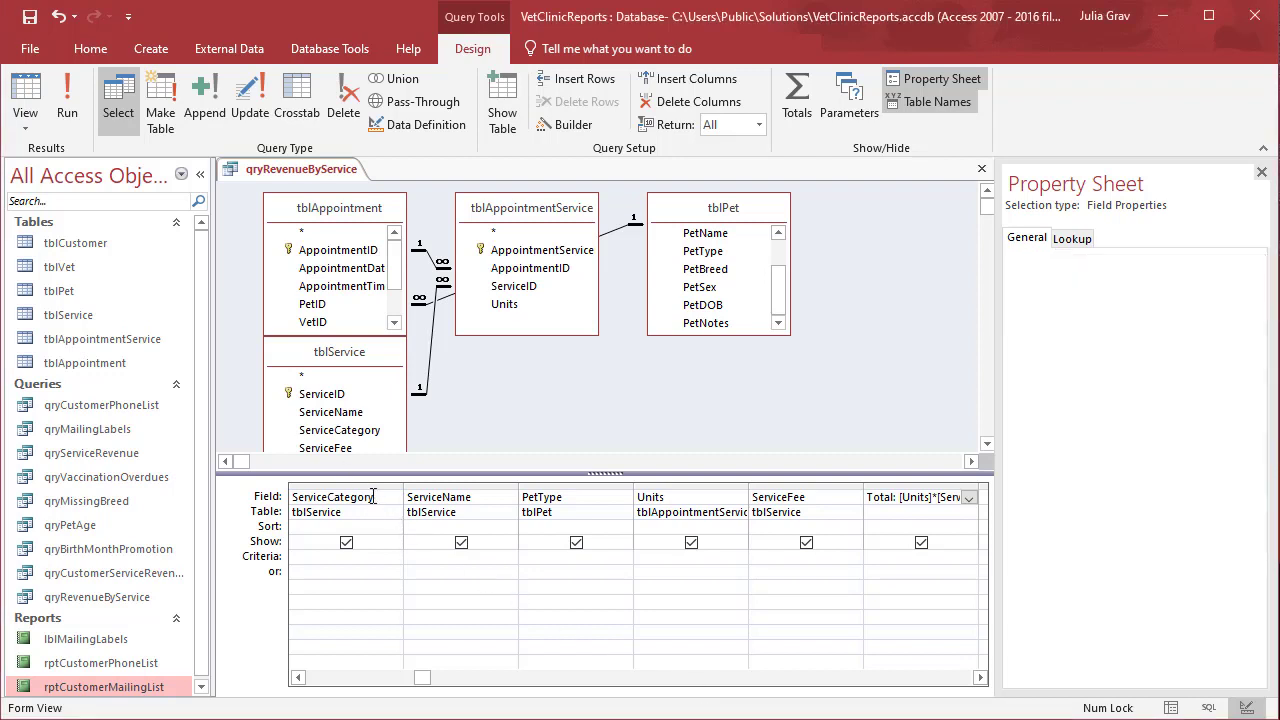
Base the report on qryRevenueByService and add all of its fields.
left_click(340, 496)
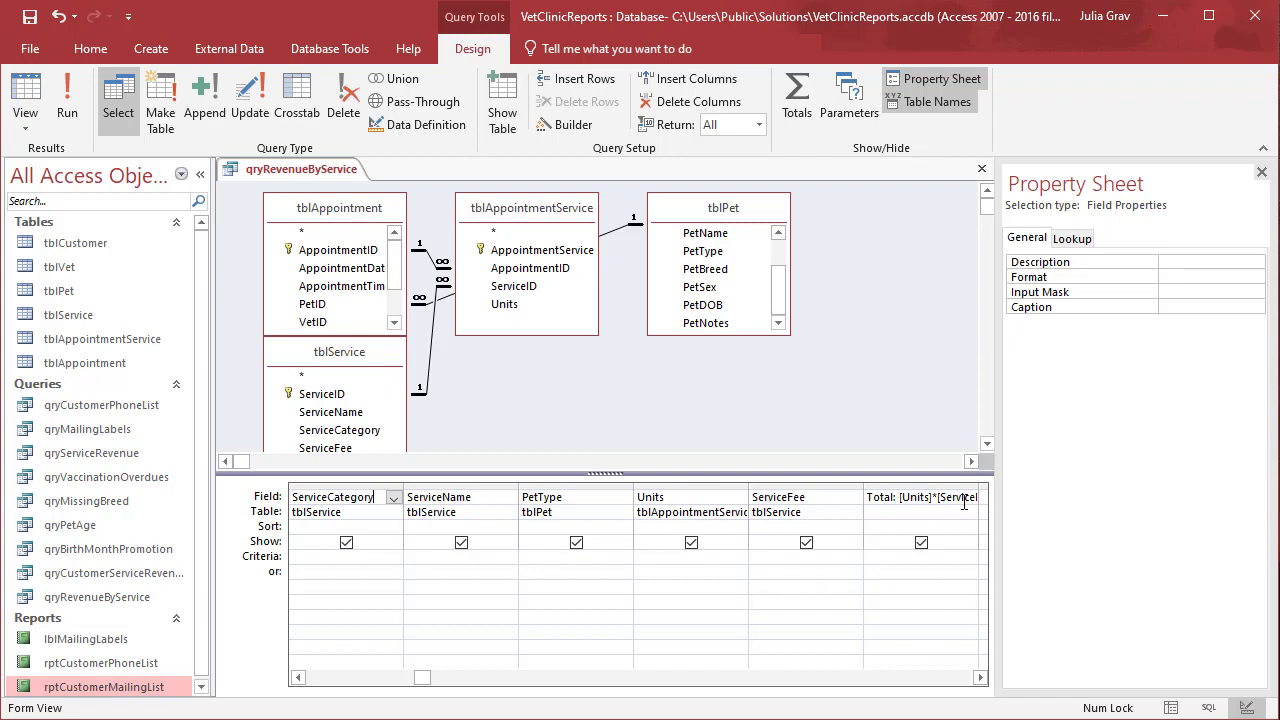
left_click(970, 498)
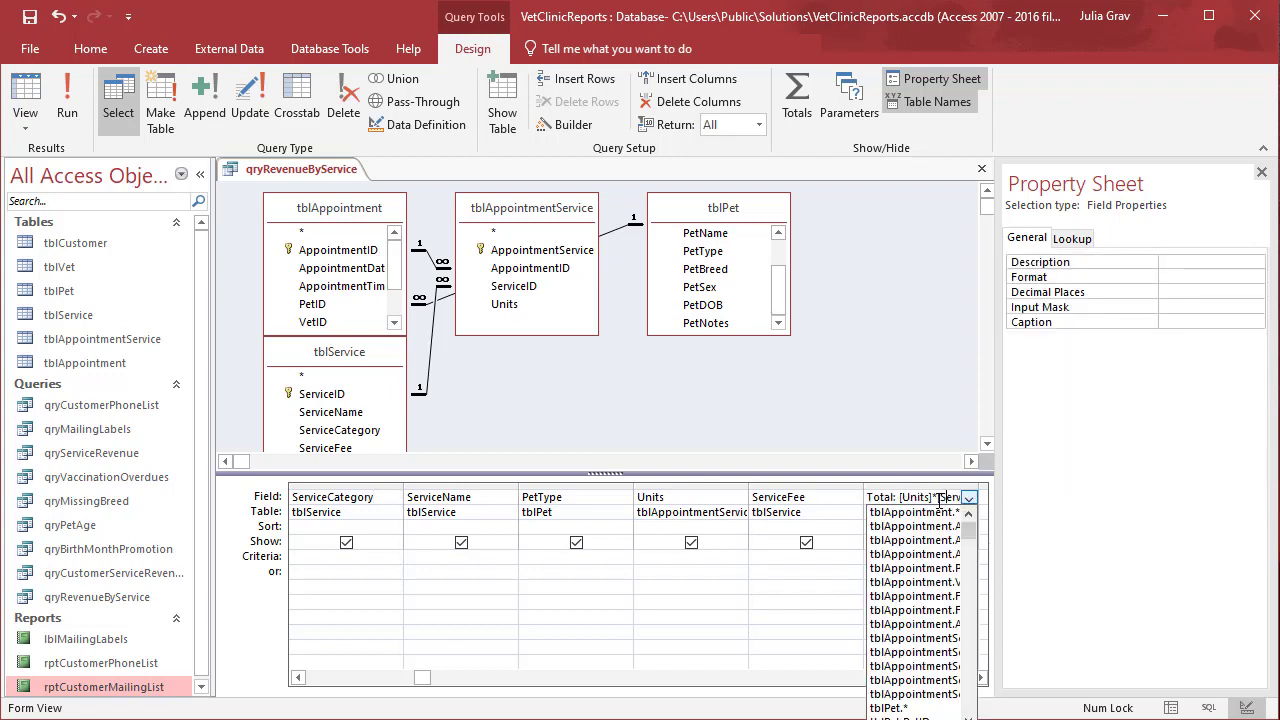
left_click(856, 512)
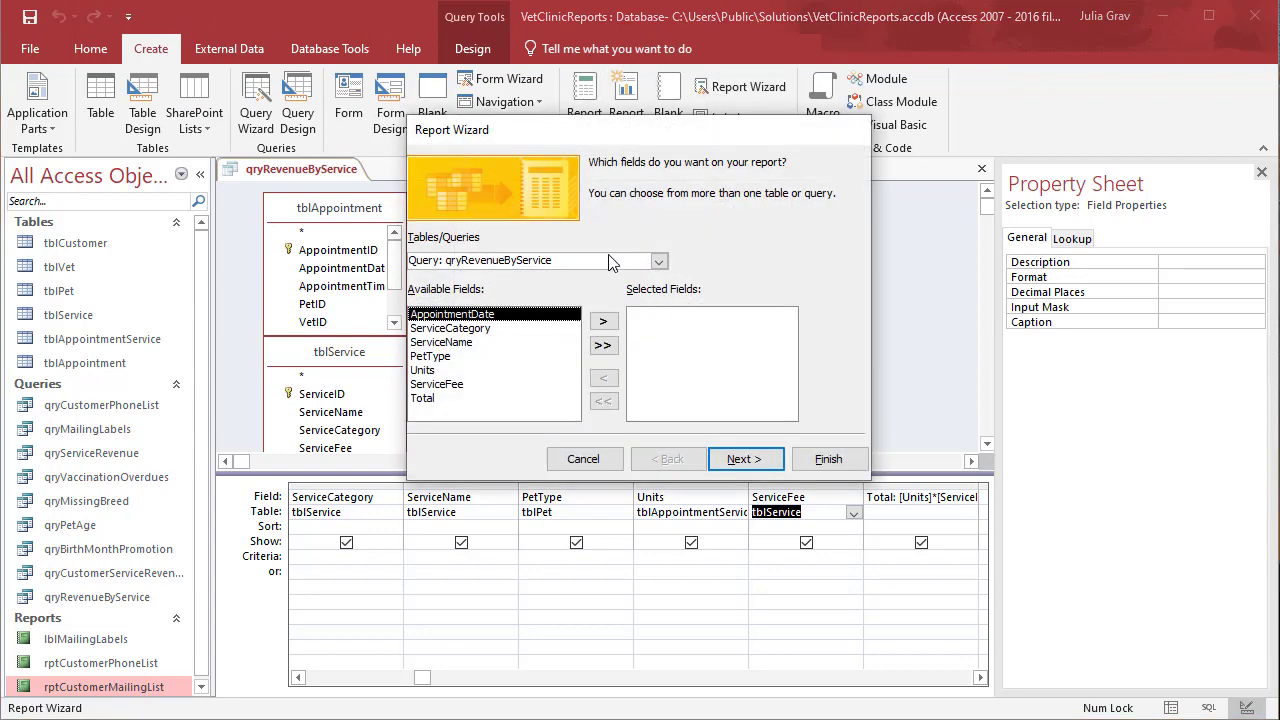
mouse_move(304, 198)
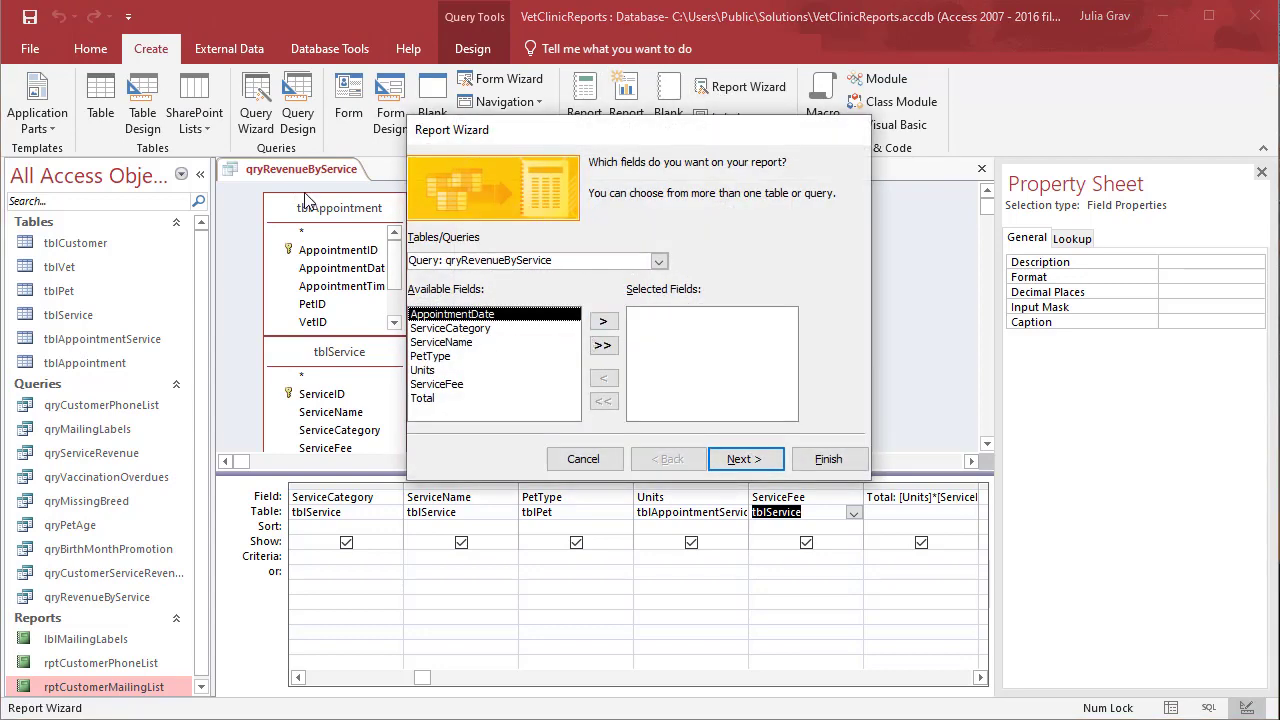
mouse_move(500, 394)
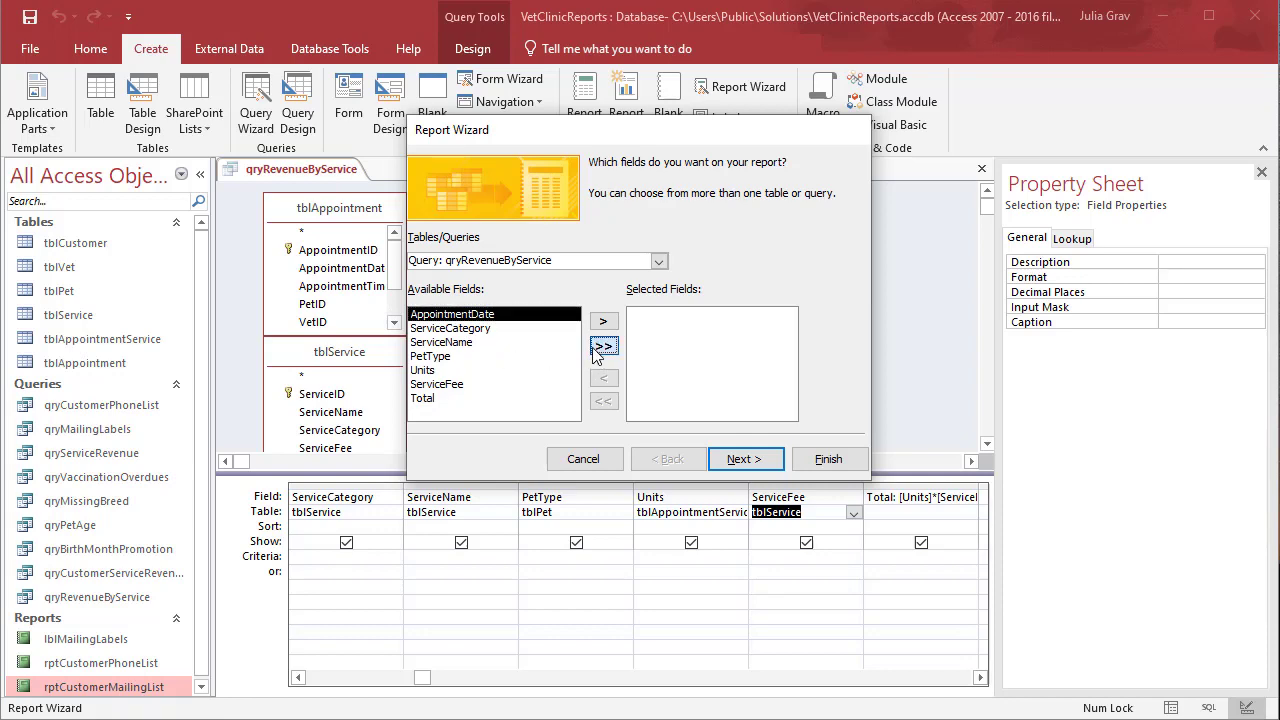
left_click(744, 458)
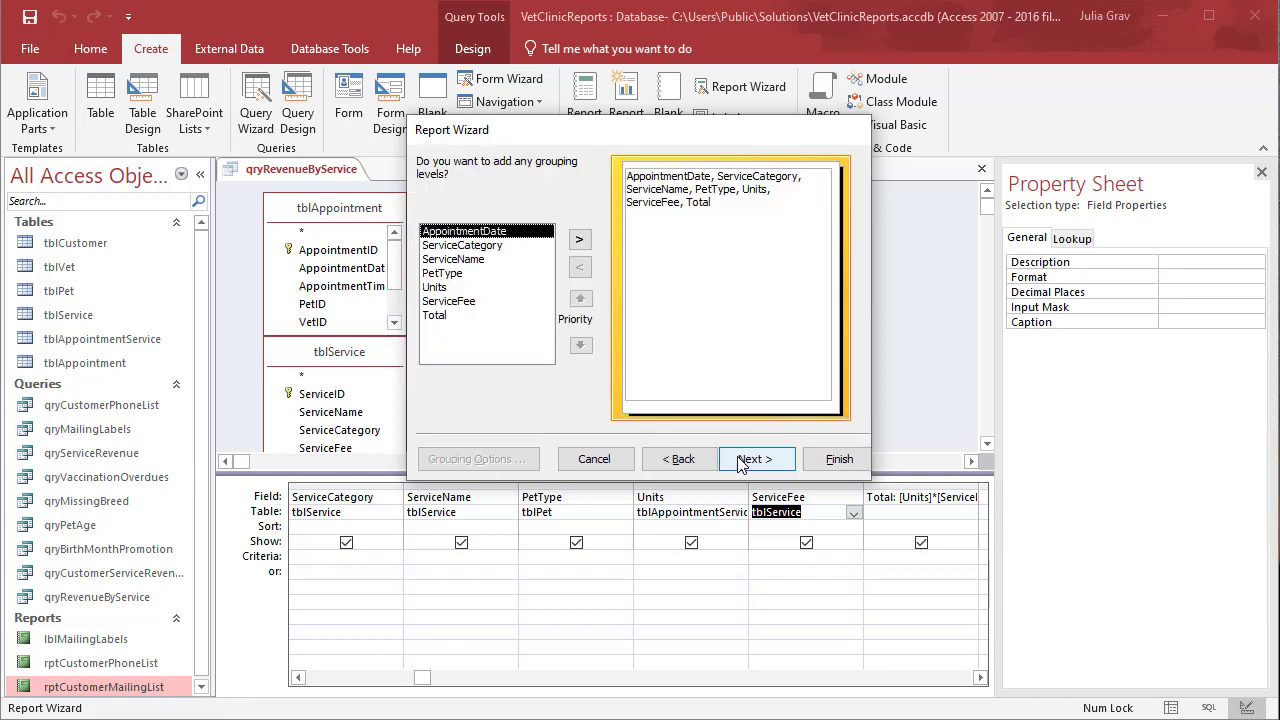
Group the report by ServiceCategory and continue to the sort options.
left_click(462, 244)
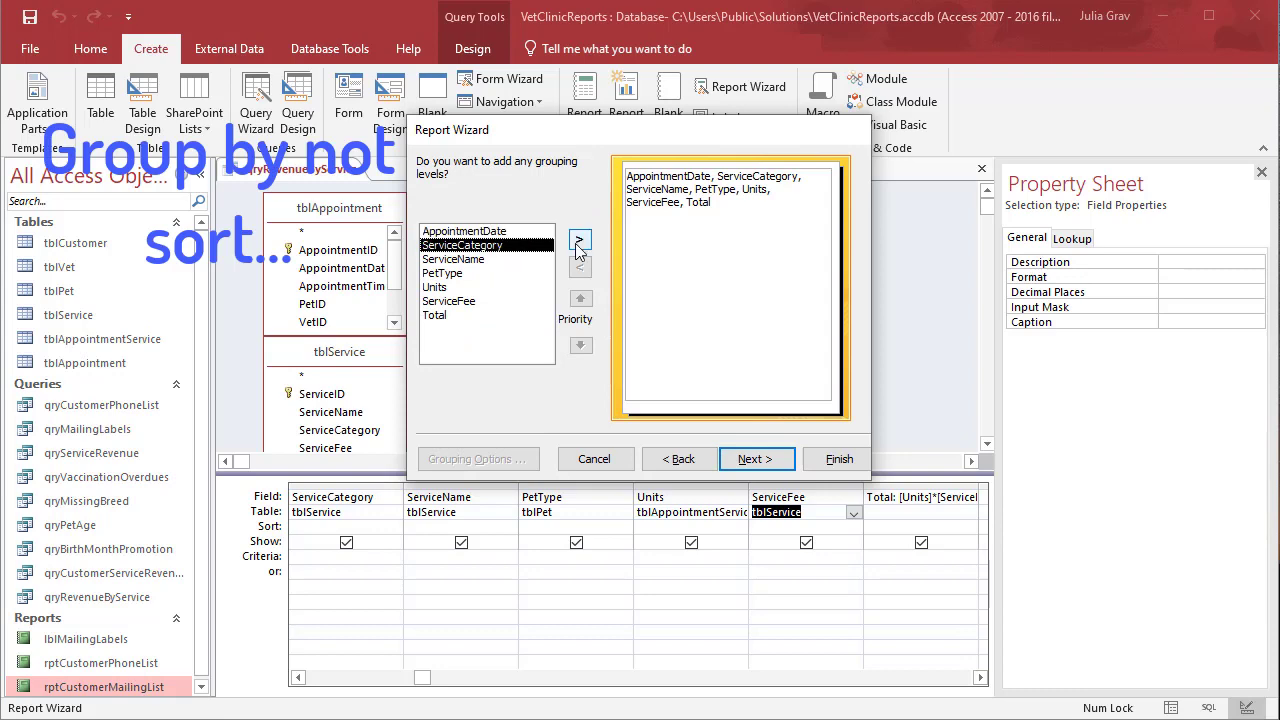
left_click(580, 240)
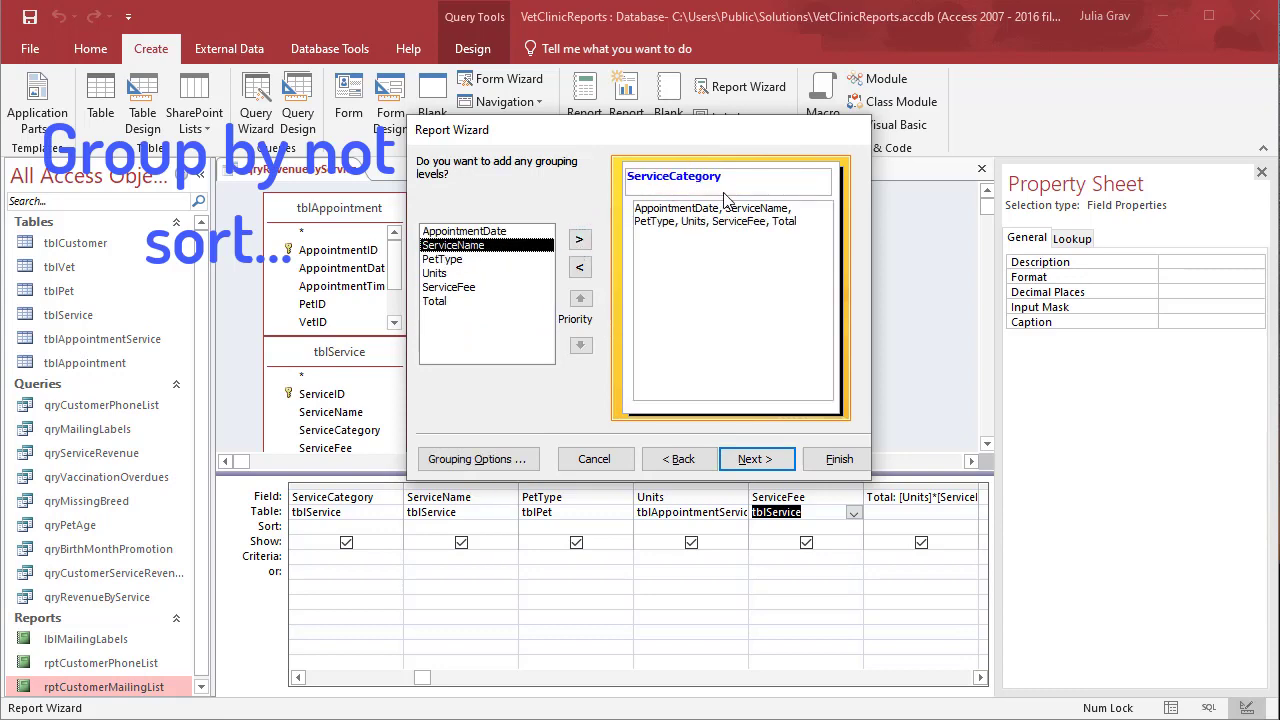
left_click(756, 458)
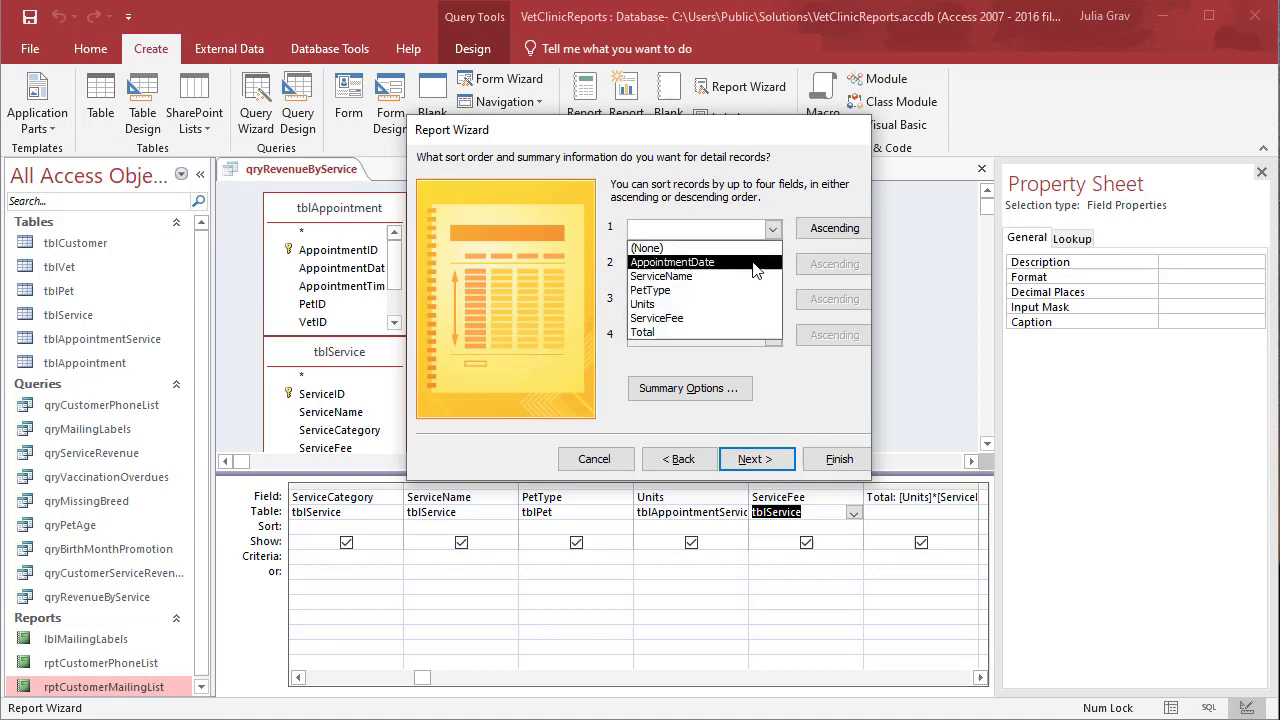
Sort details by AppointmentDate then PetType and bring up Summary Options.
left_click(672, 260)
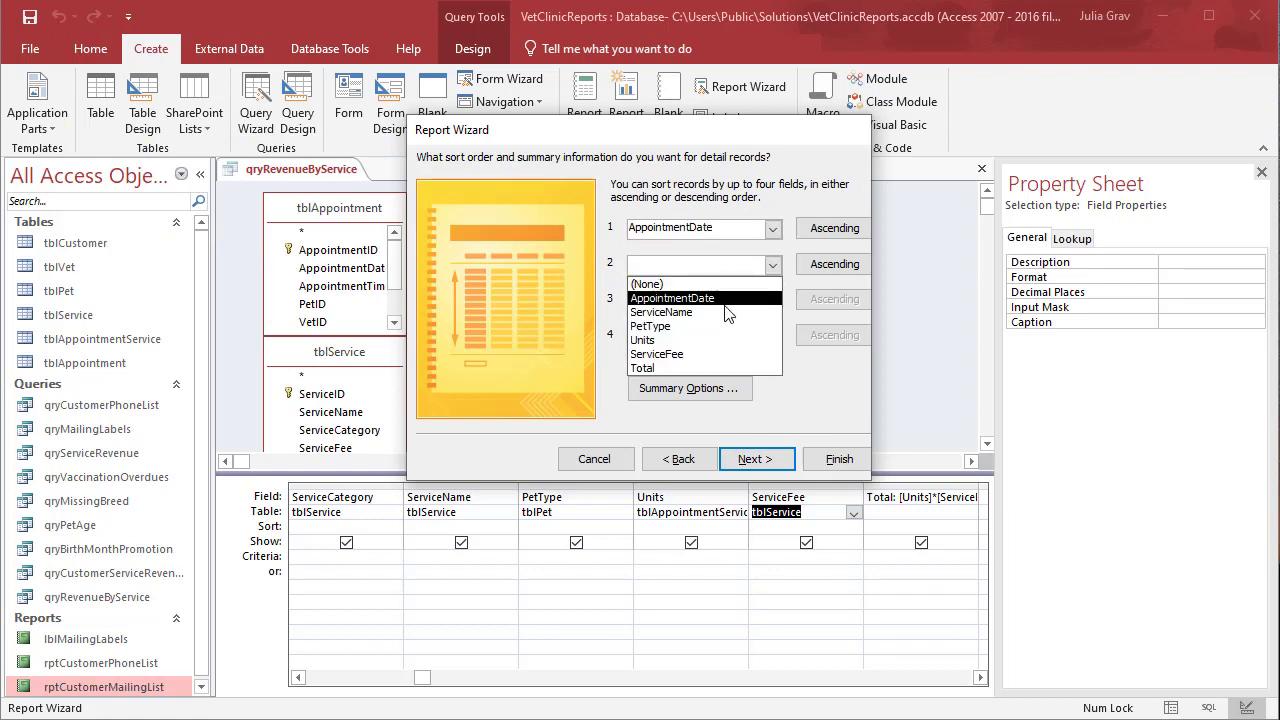
left_click(648, 324)
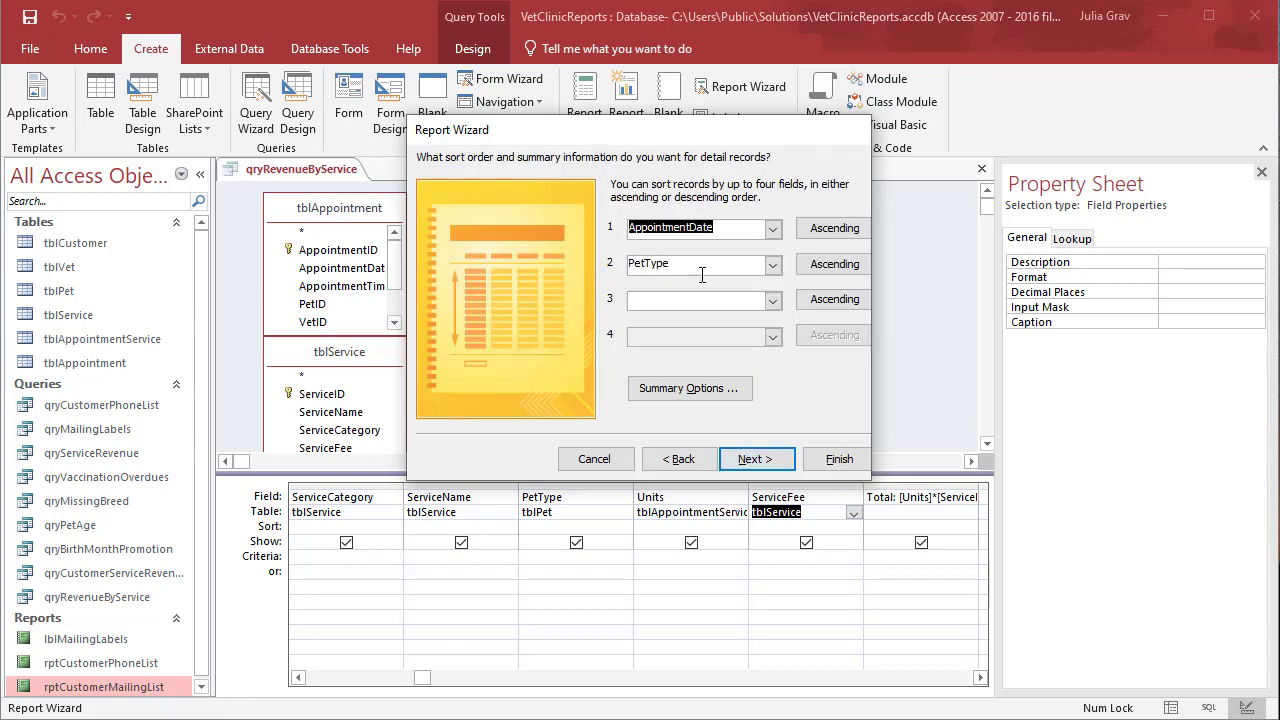
mouse_move(690, 388)
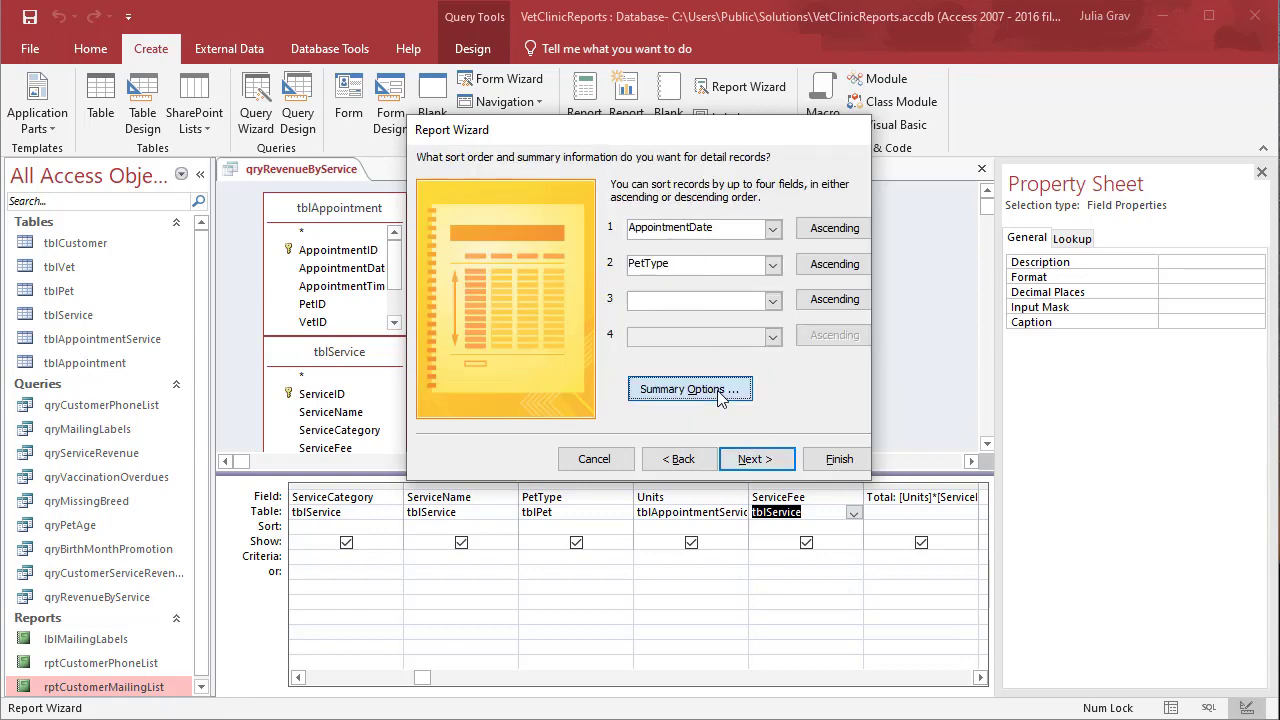
left_click(688, 388)
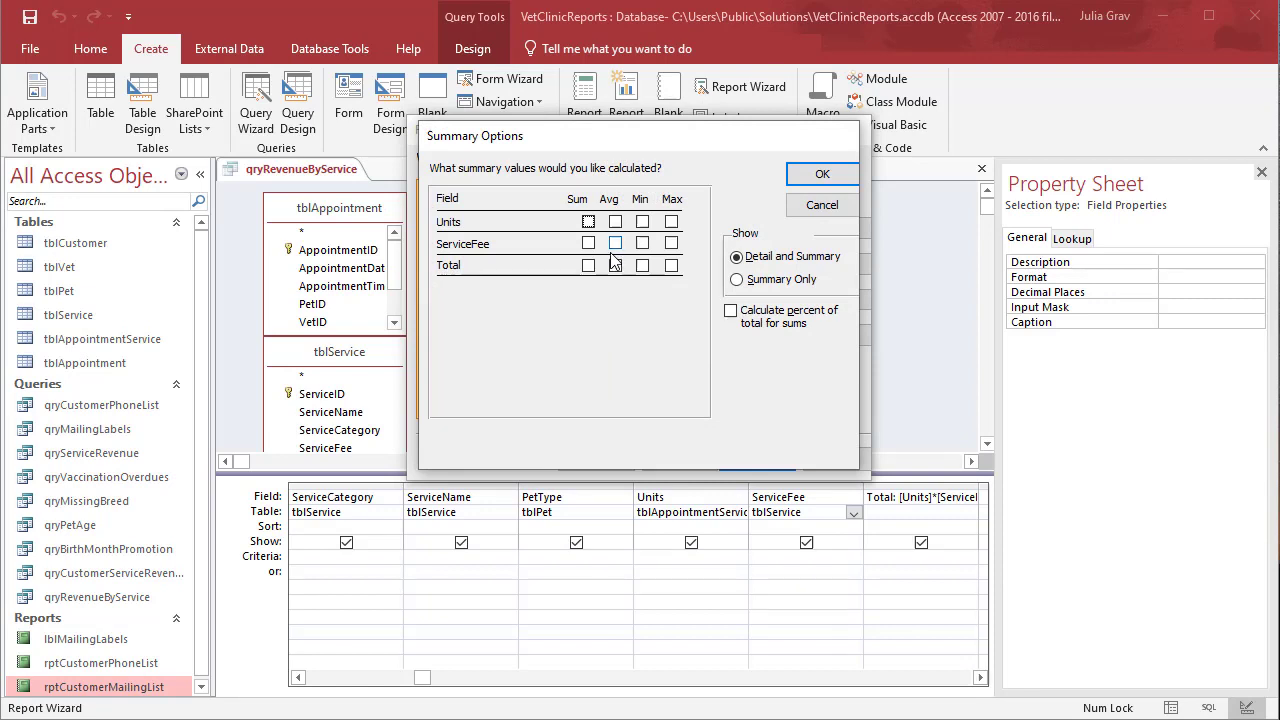
Sum ServiceFee and Total for each group, then continue to layout choices.
left_click(586, 264)
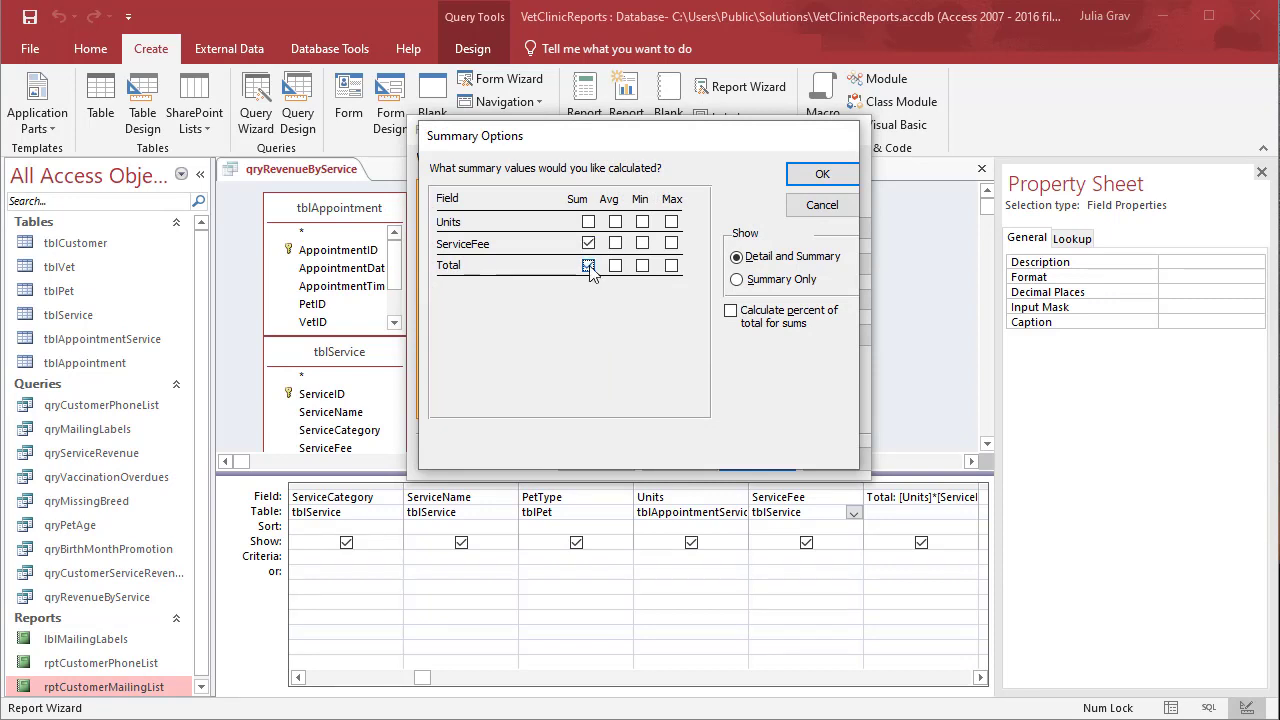
left_click(588, 264)
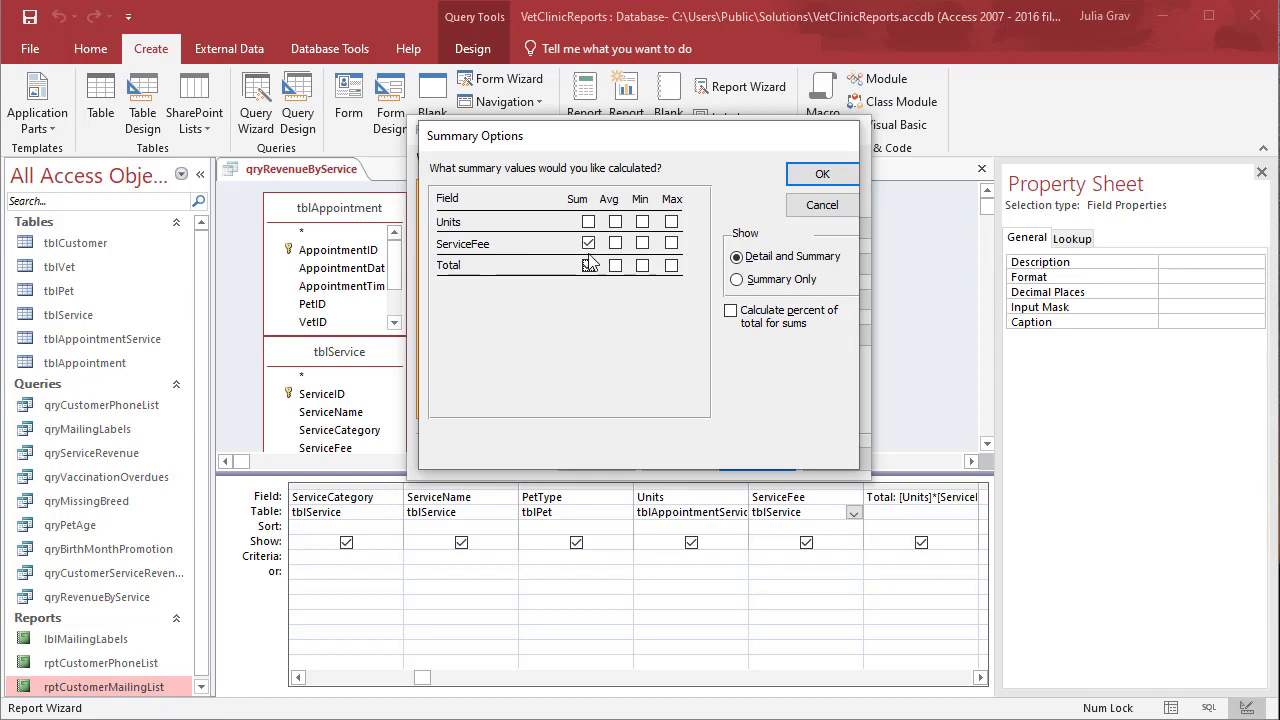
left_click(588, 264)
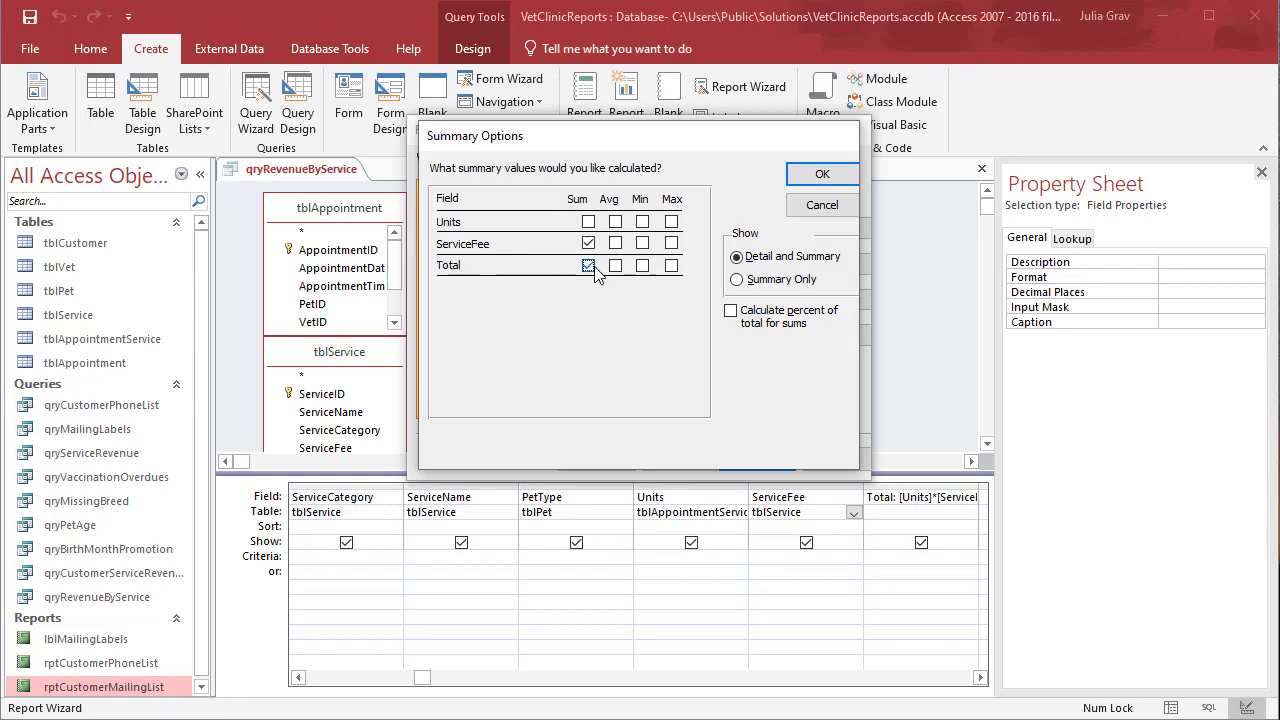
left_click(822, 172)
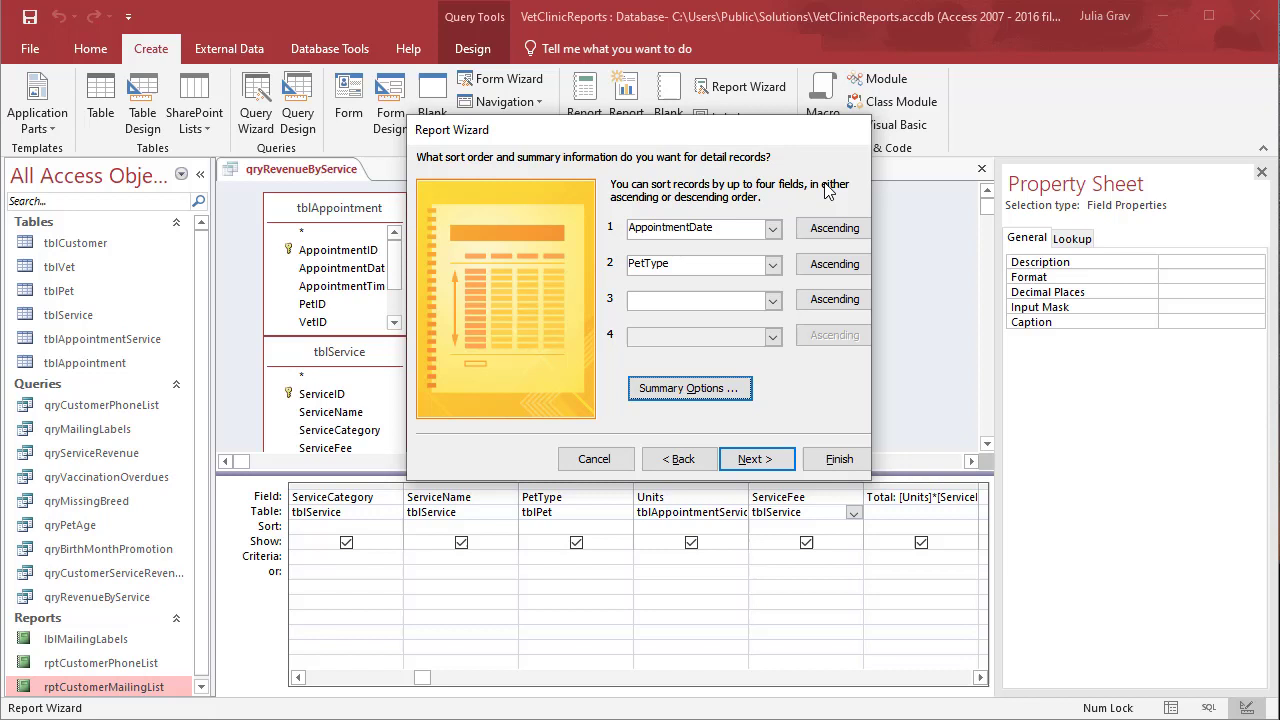
left_click(756, 458)
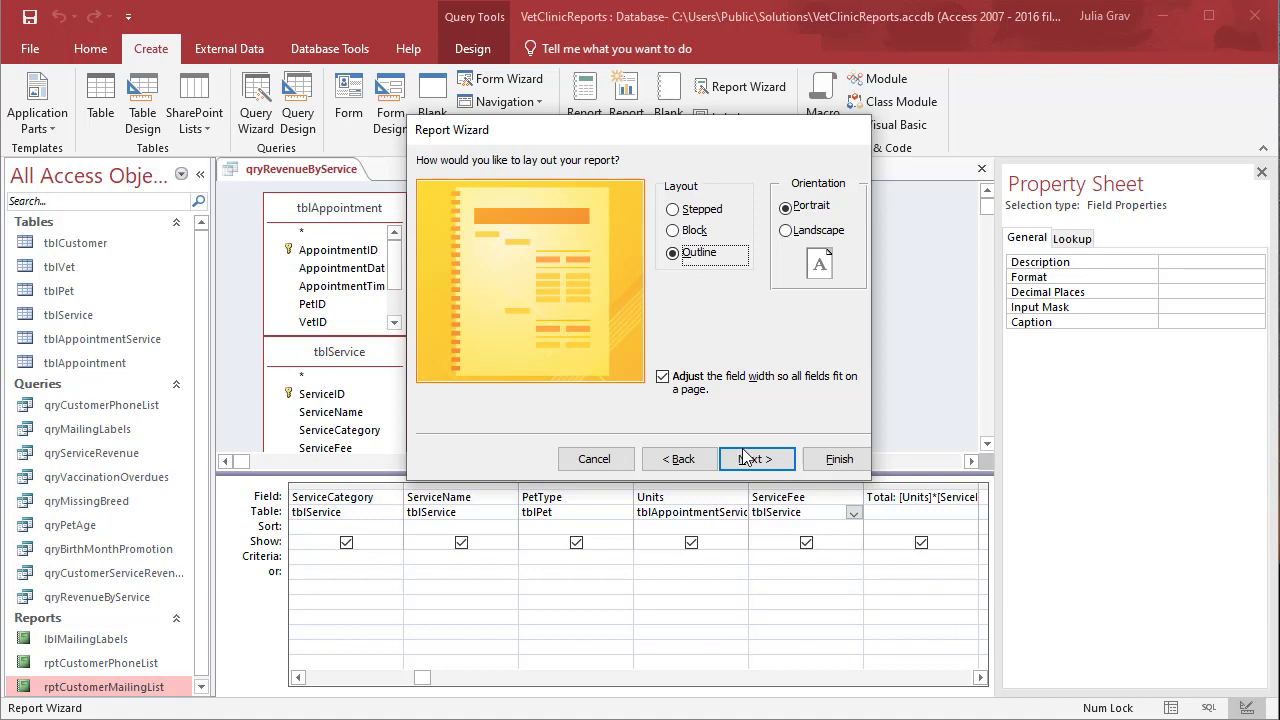
Keep Outline portrait layout and the rptRevenueByService title, finish and preview the report.
left_click(756, 458)
type("rptRevenueByService")
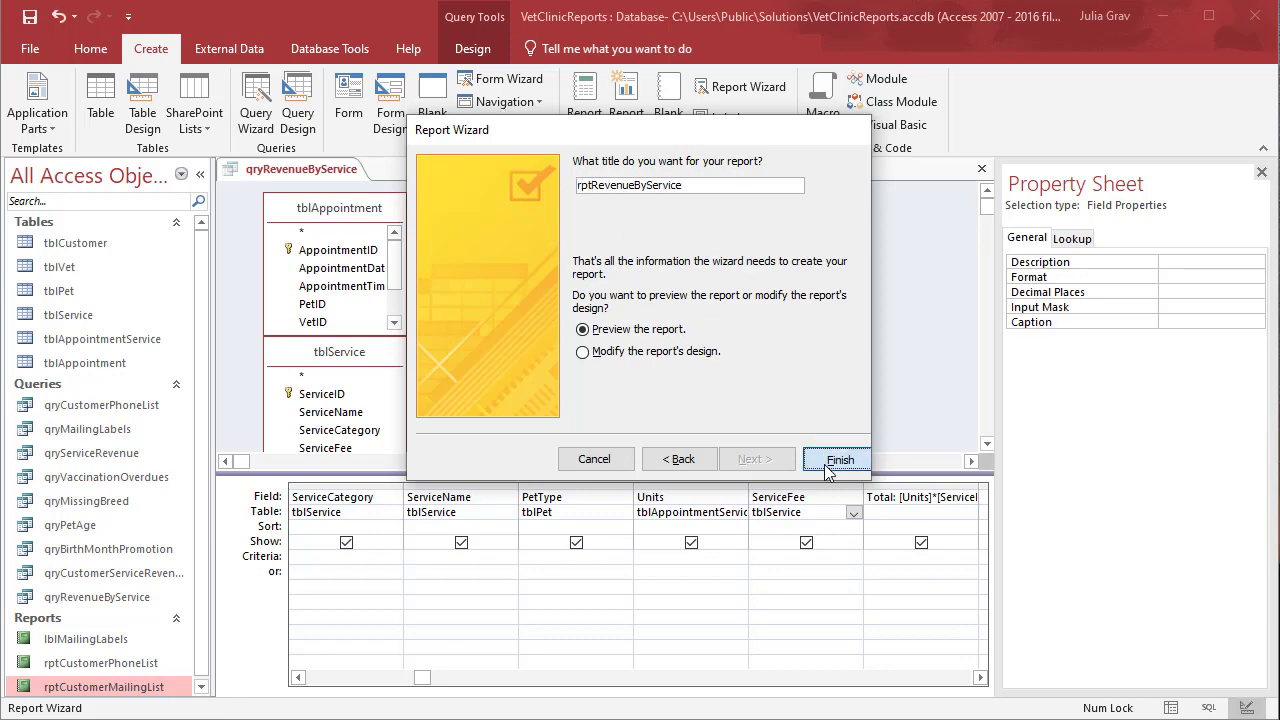
left_click(836, 458)
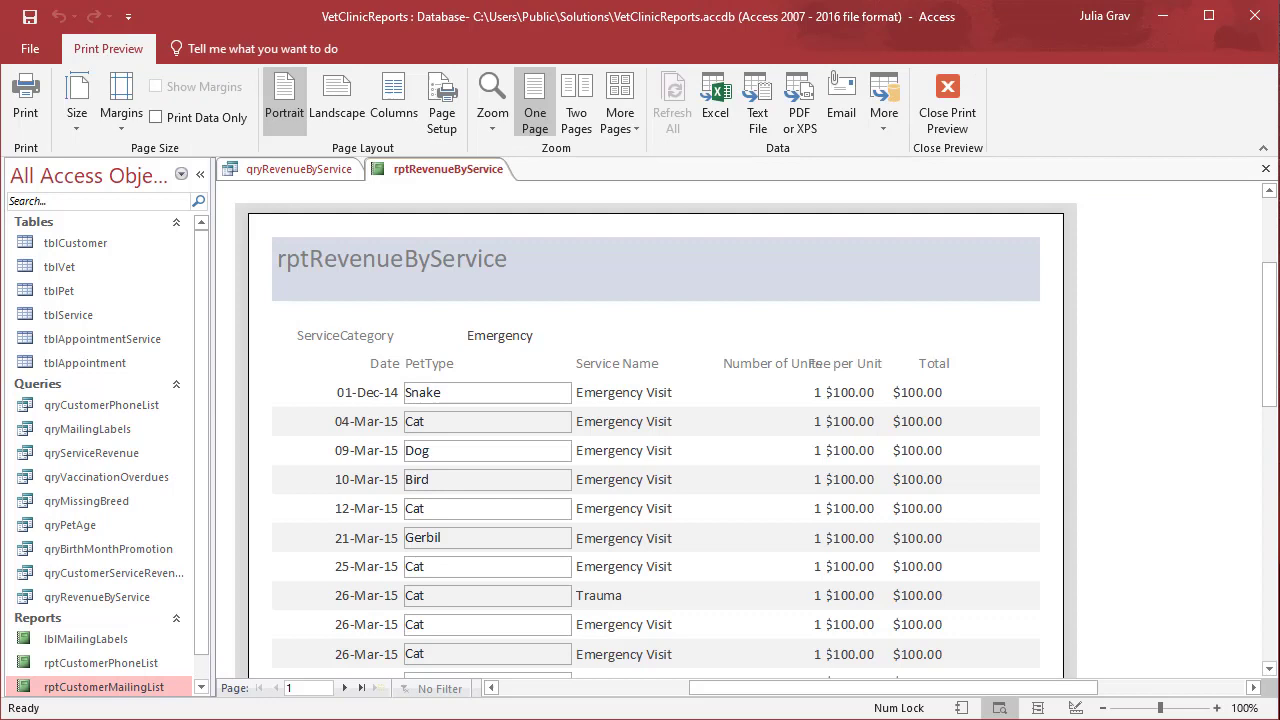
mouse_move(1014, 536)
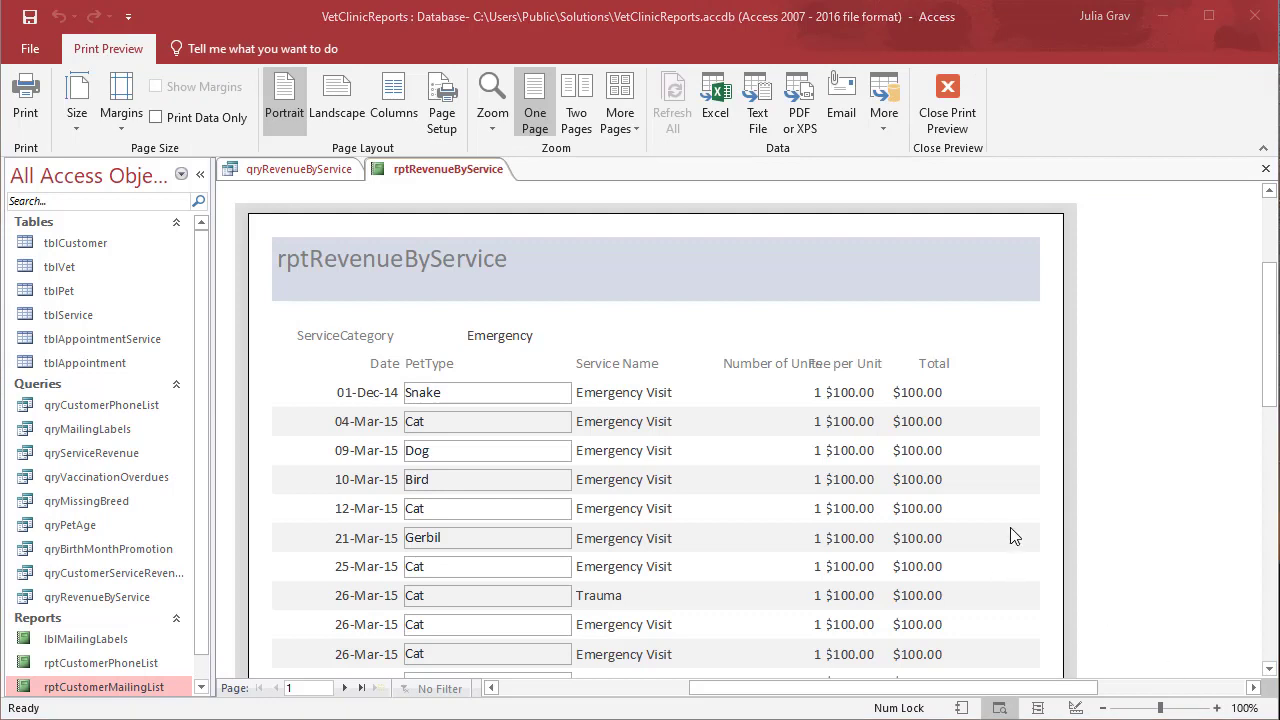
mouse_move(352, 302)
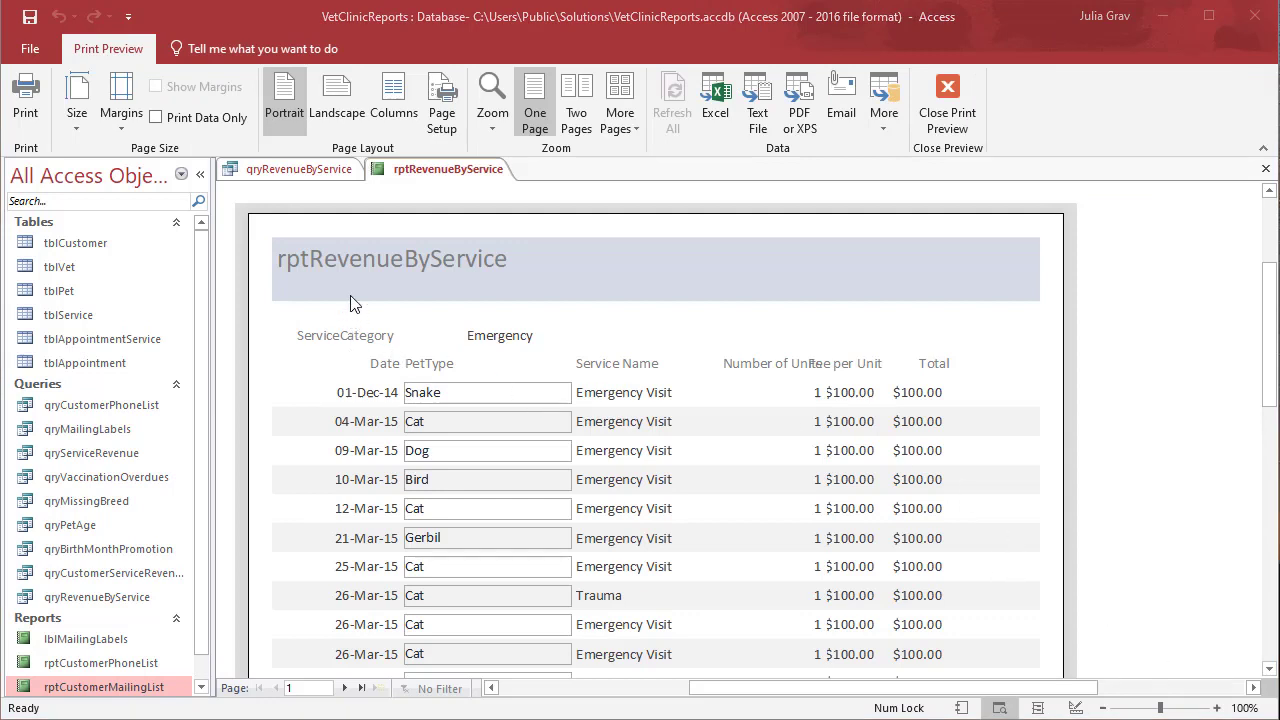
Switch rptRevenueByService from print preview to Design View via its tab menu.
right_click(452, 168)
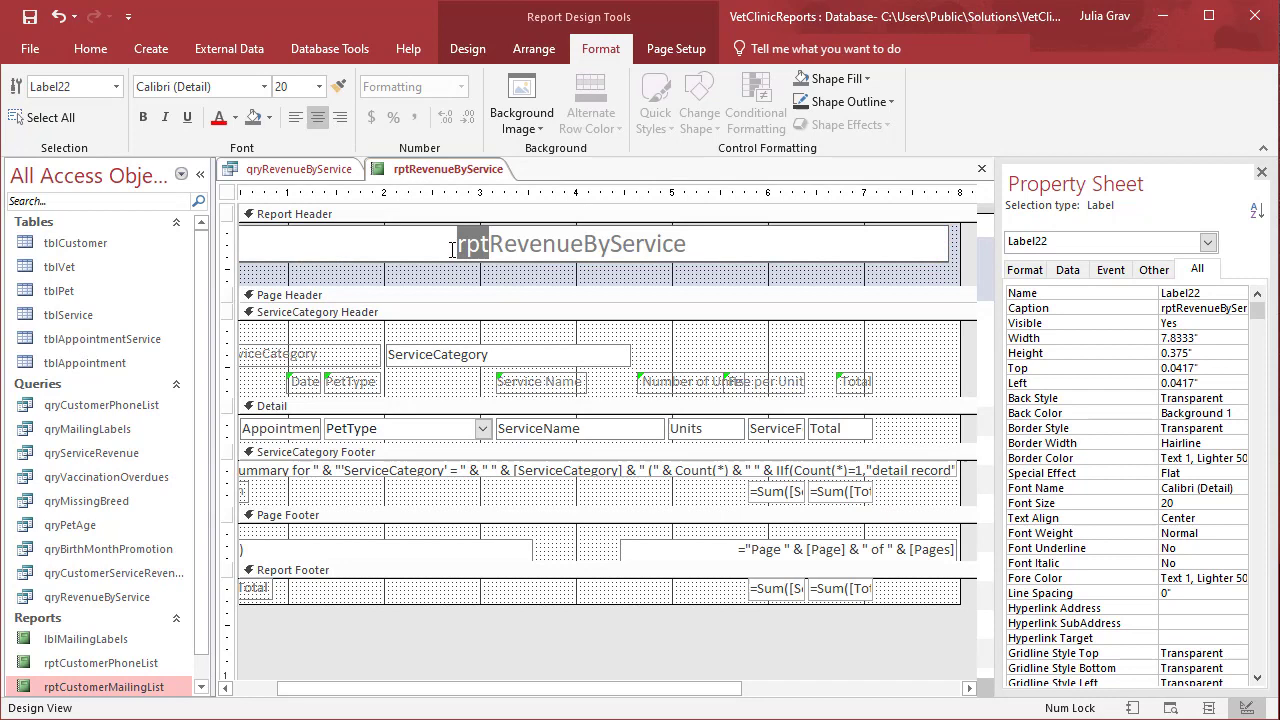
Retitle the report 'Revenue By Service' and style the ServiceCategory label bold white on black.
type("Revenue By Service")
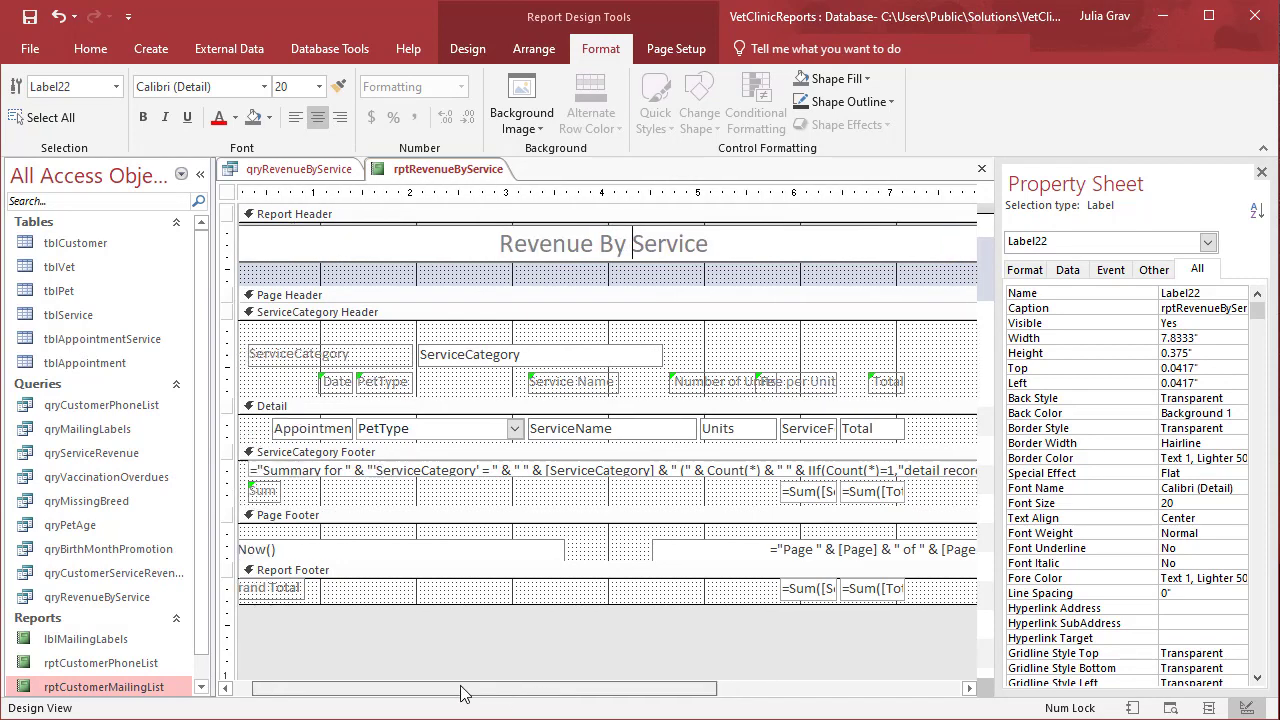
left_click(316, 354)
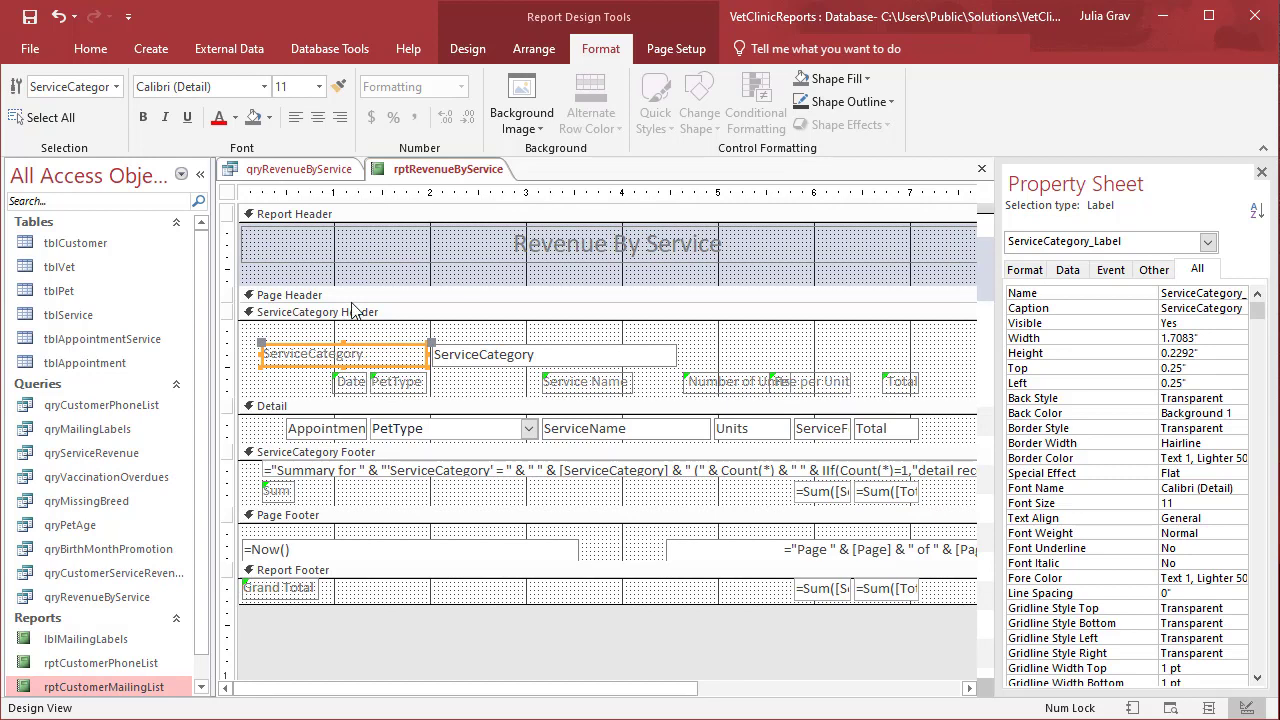
left_click(264, 116)
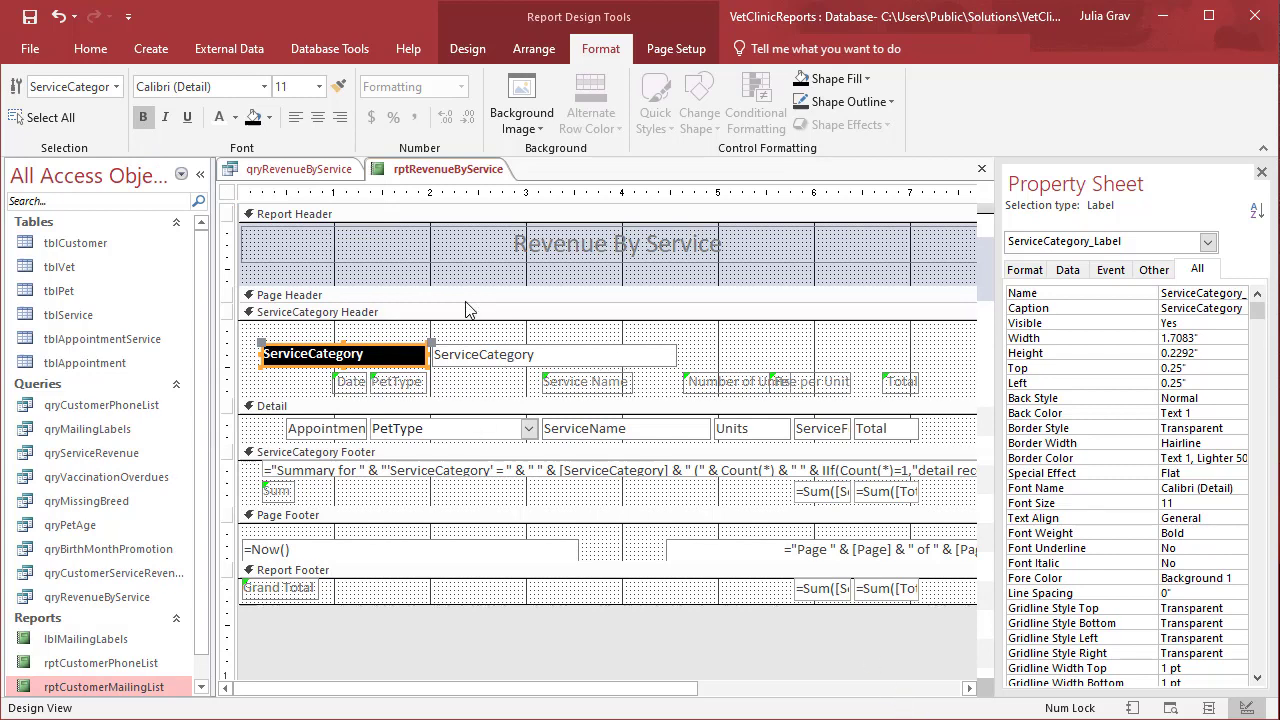
right_click(444, 168)
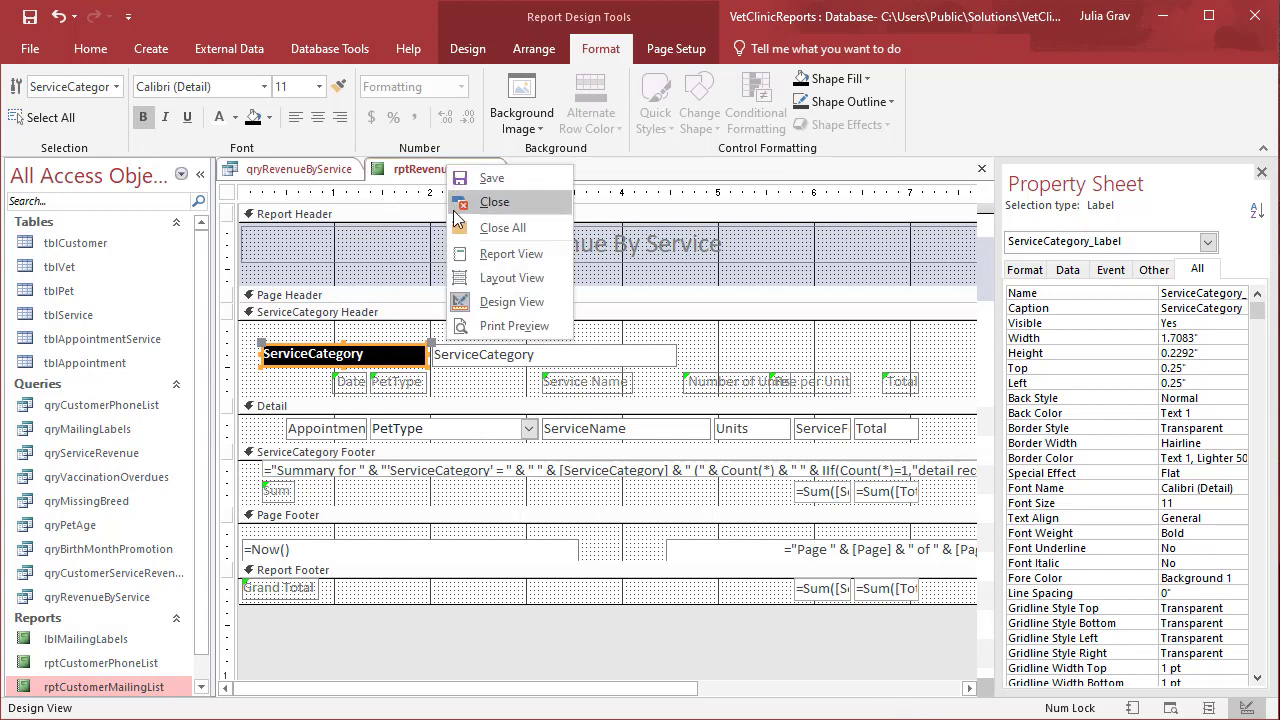
Show Report View to check the bold black ServiceCategory heading above Emergency.
left_click(510, 252)
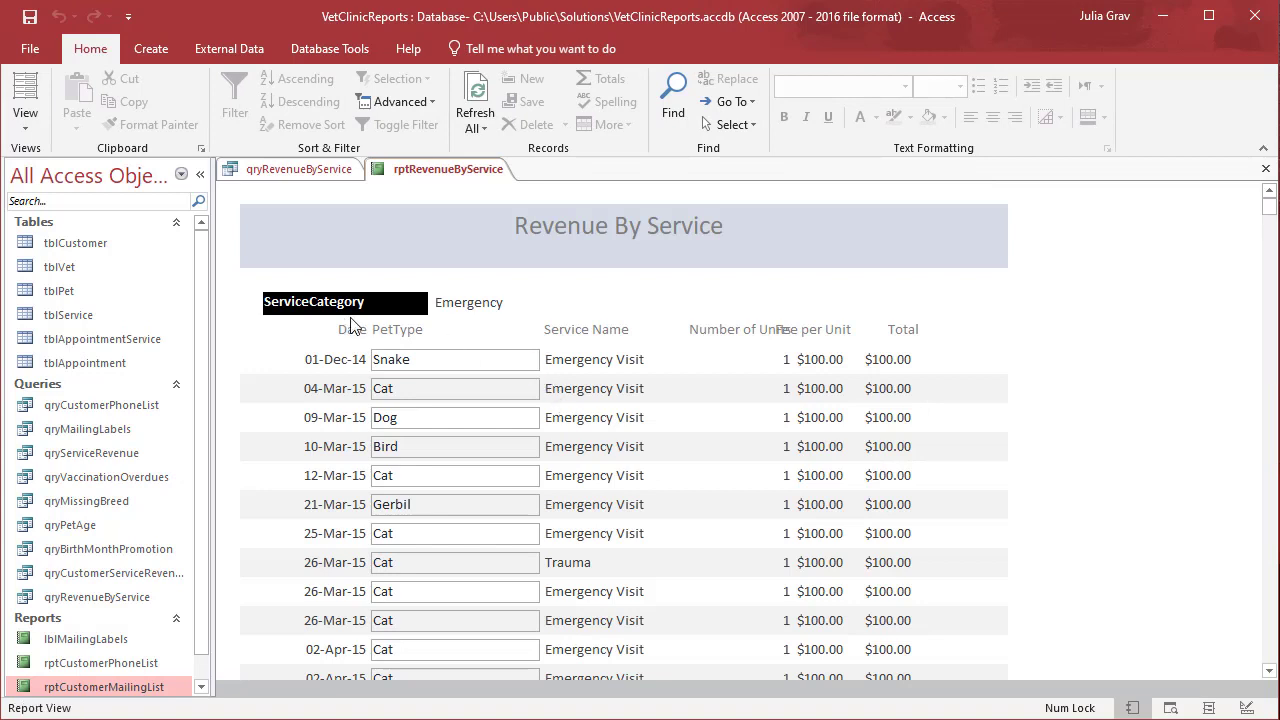
mouse_move(436, 302)
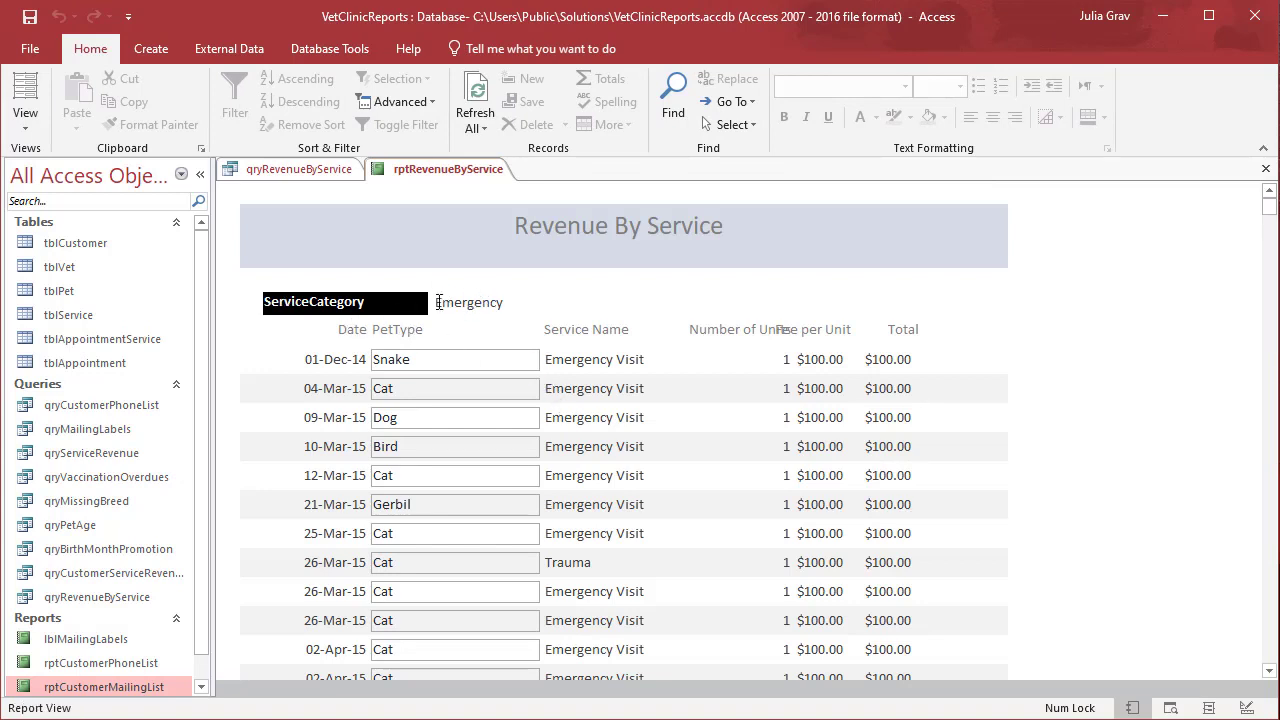
mouse_move(496, 298)
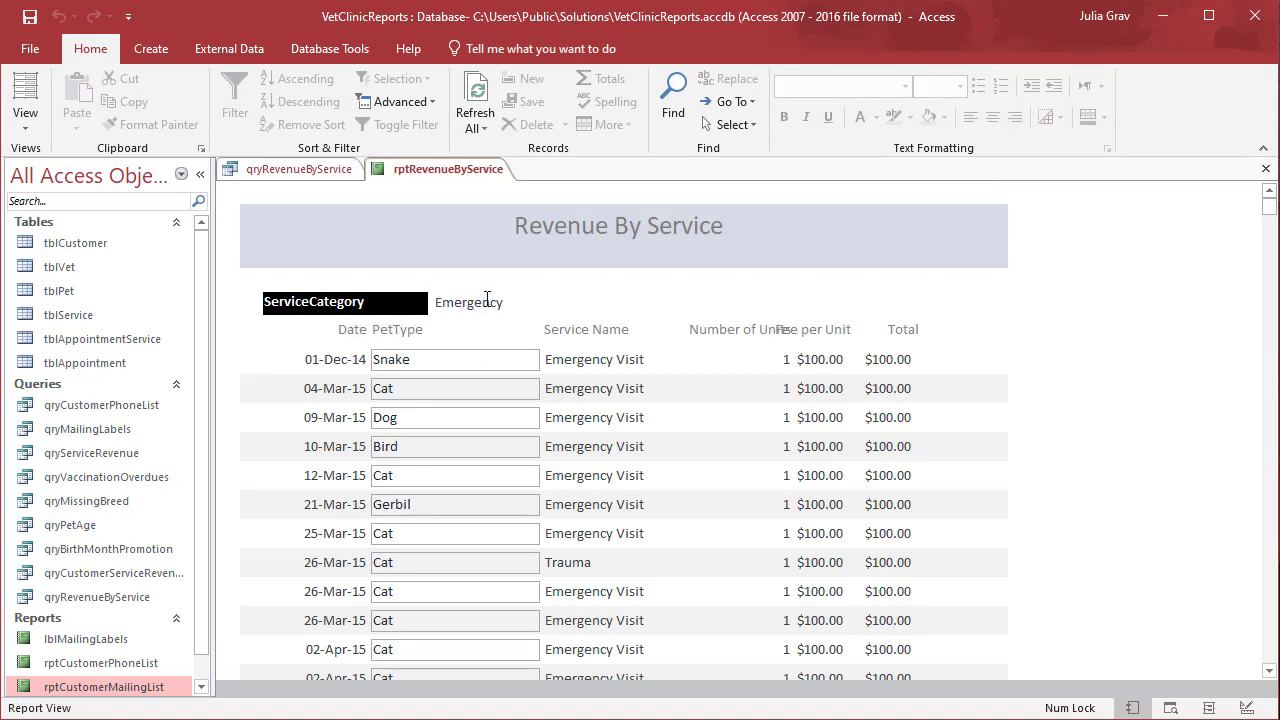
mouse_move(468, 310)
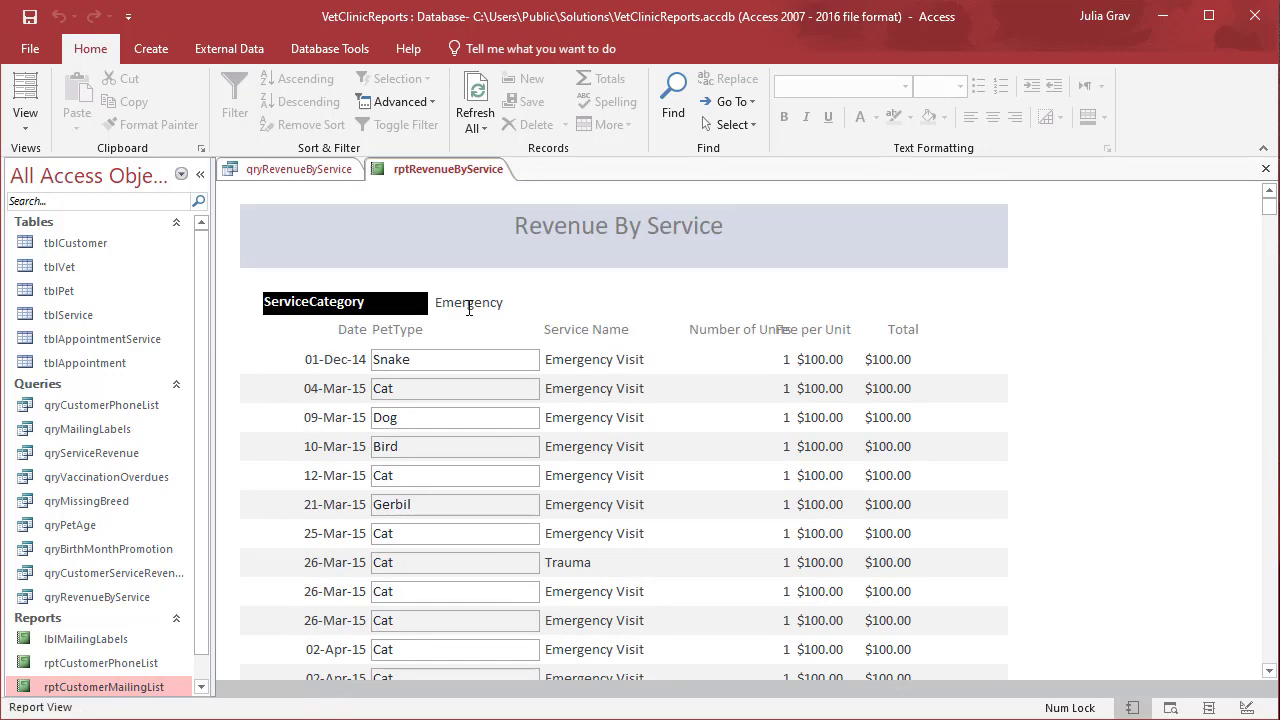
mouse_move(454, 308)
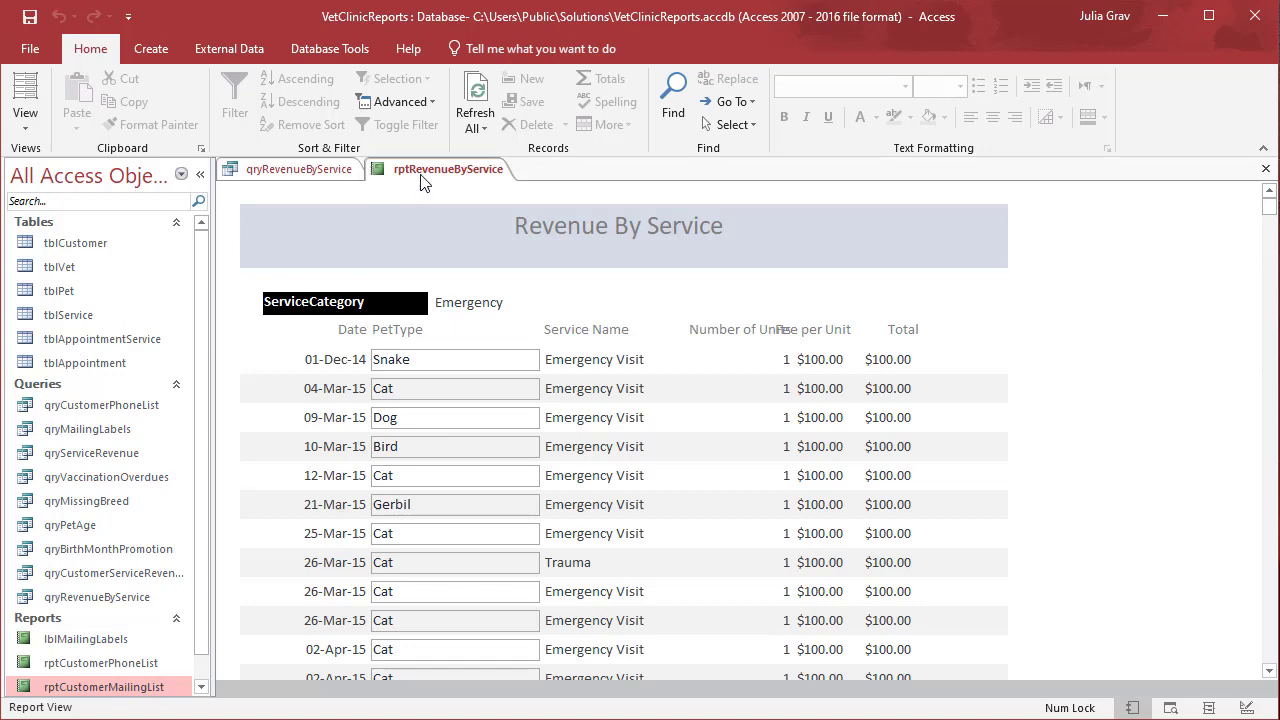
In Design View, give the ServiceCategory value box black fill and bold white text.
right_click(448, 168)
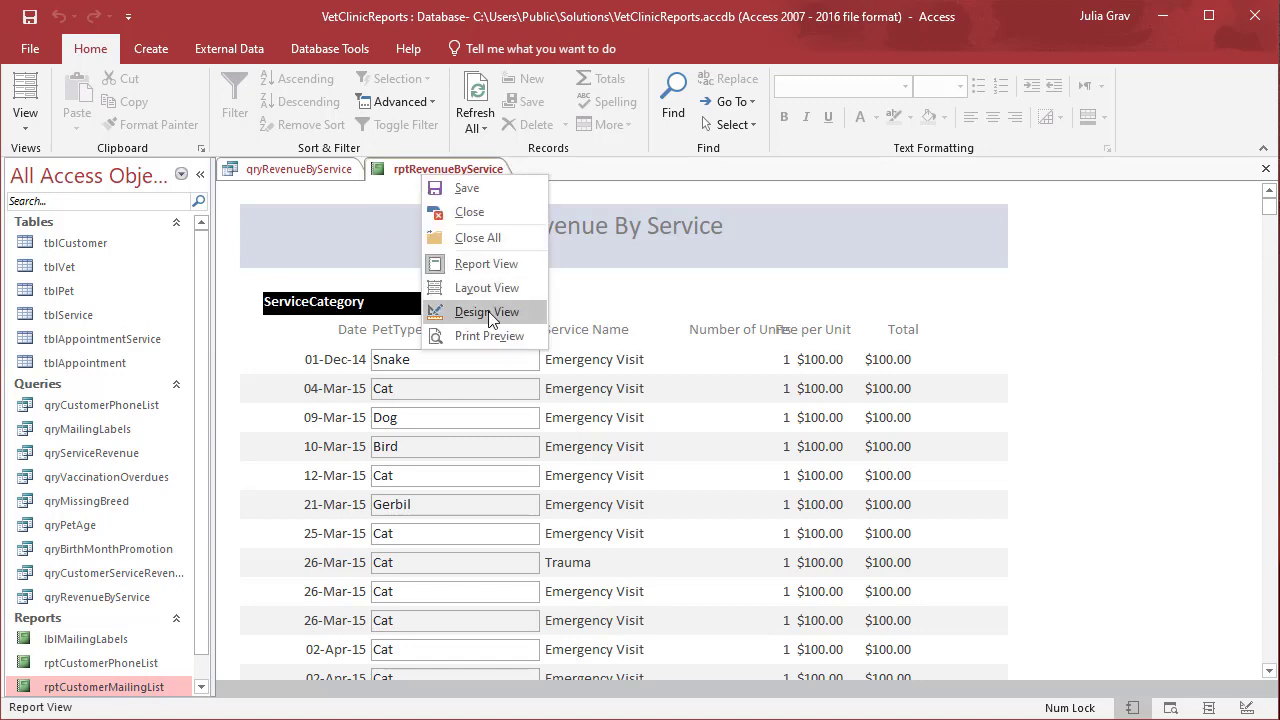
left_click(482, 312)
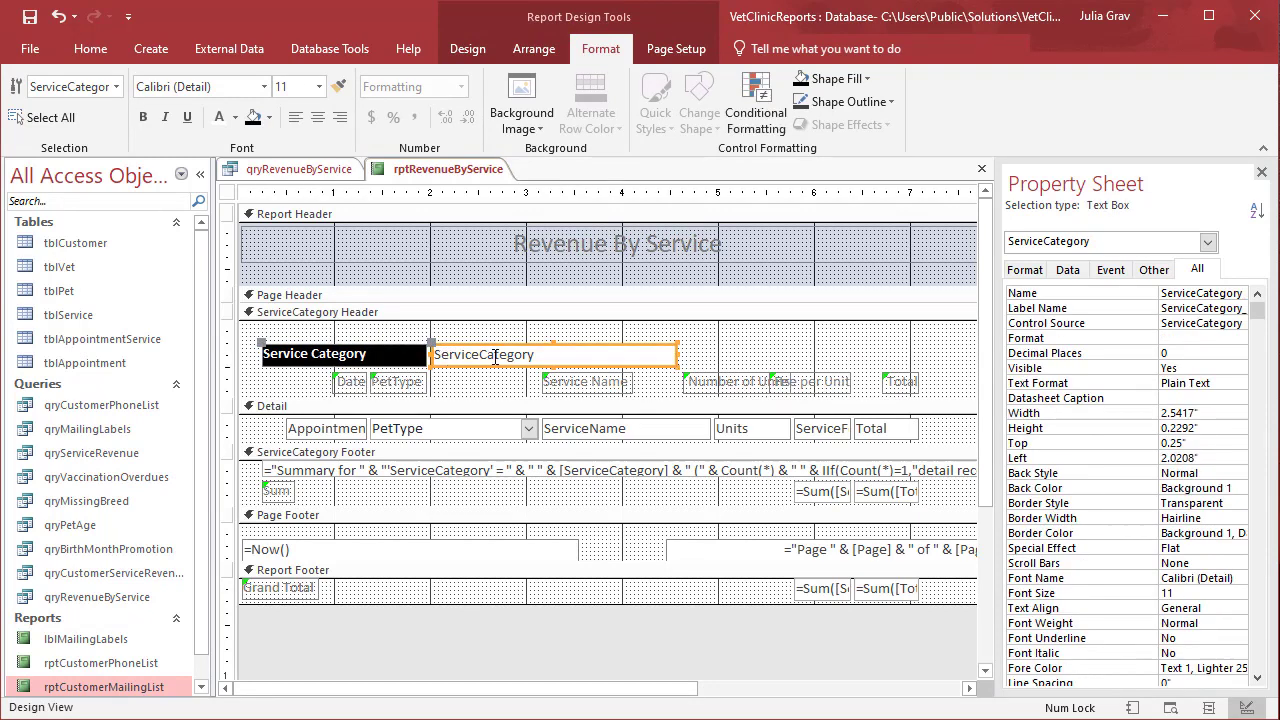
mouse_move(472, 364)
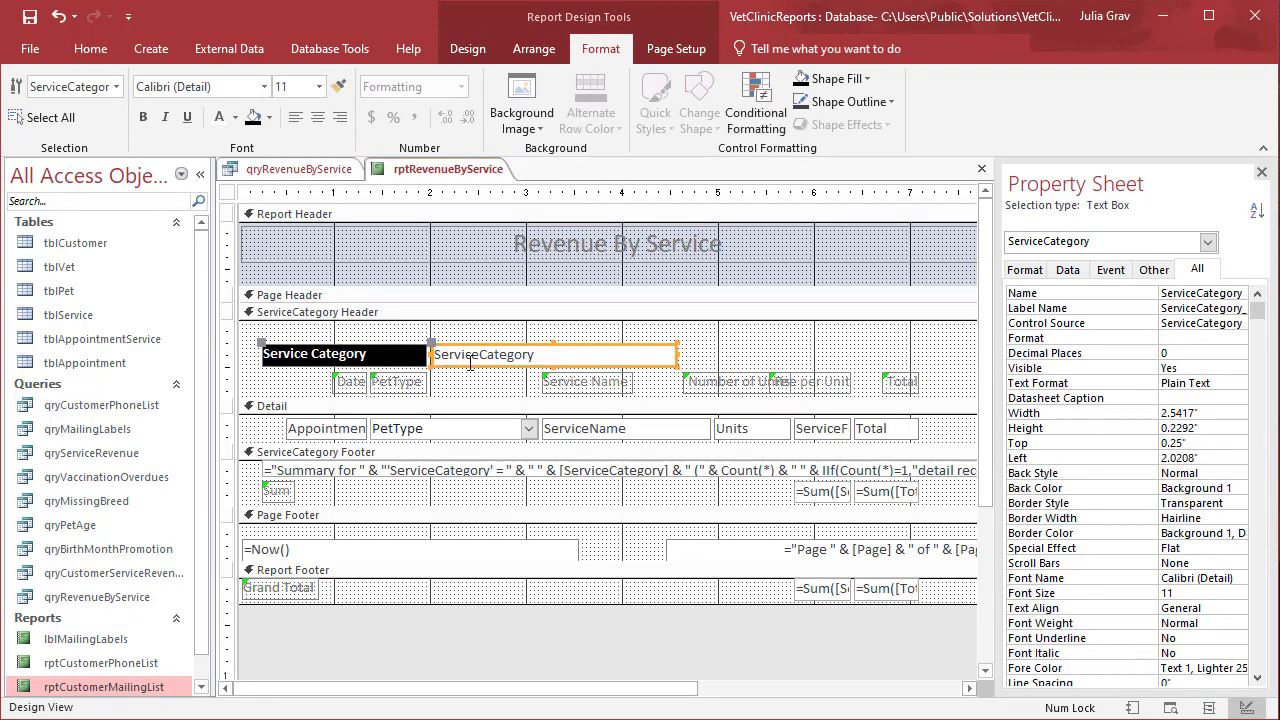
left_click(252, 116)
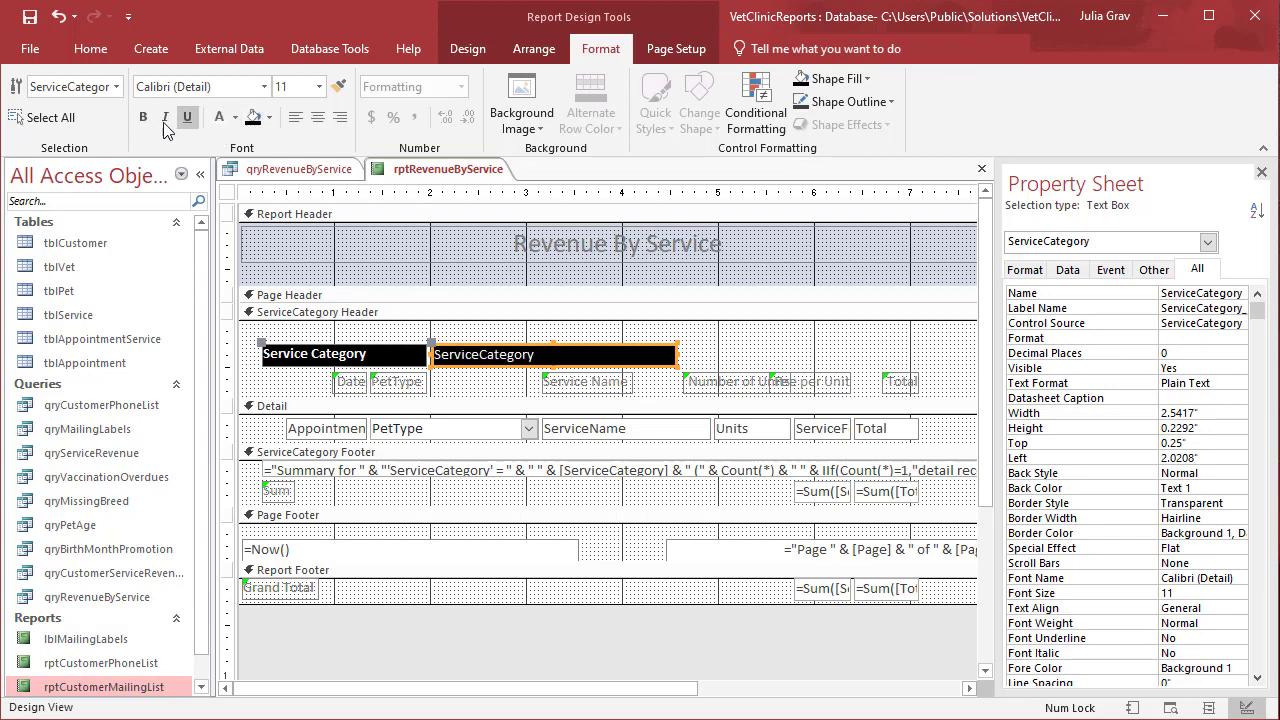
left_click(144, 116)
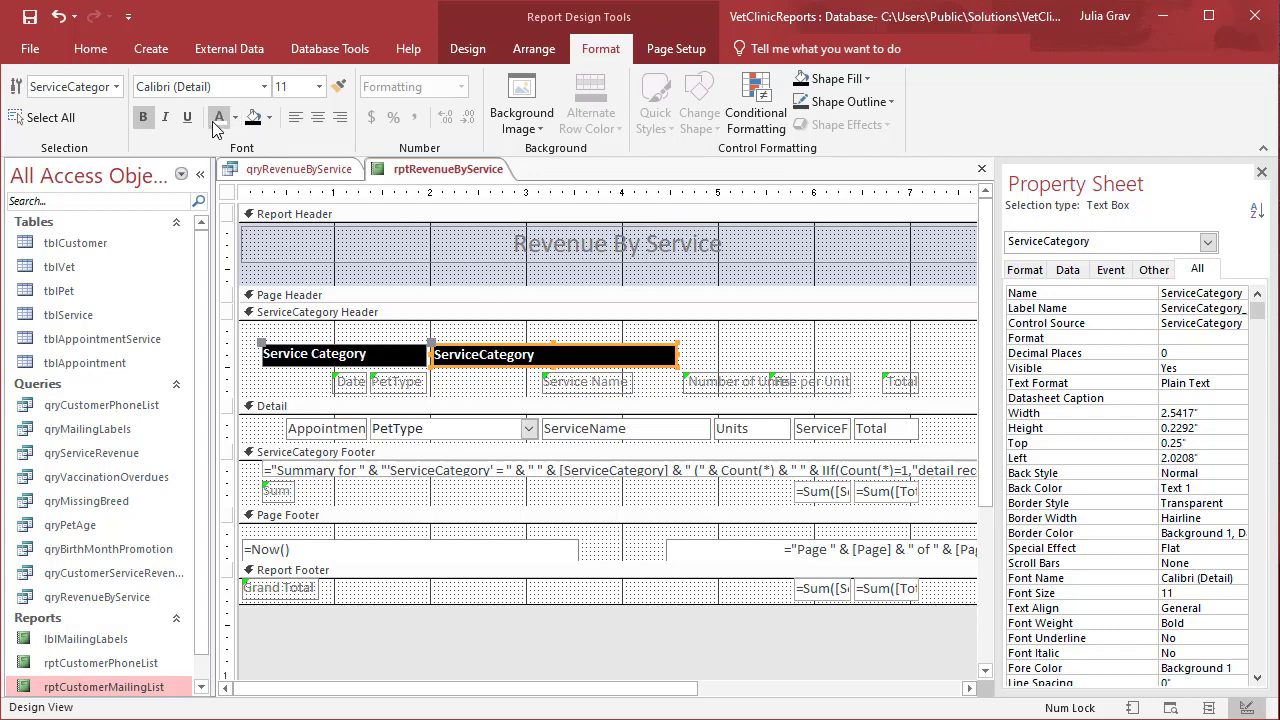
right_click(440, 168)
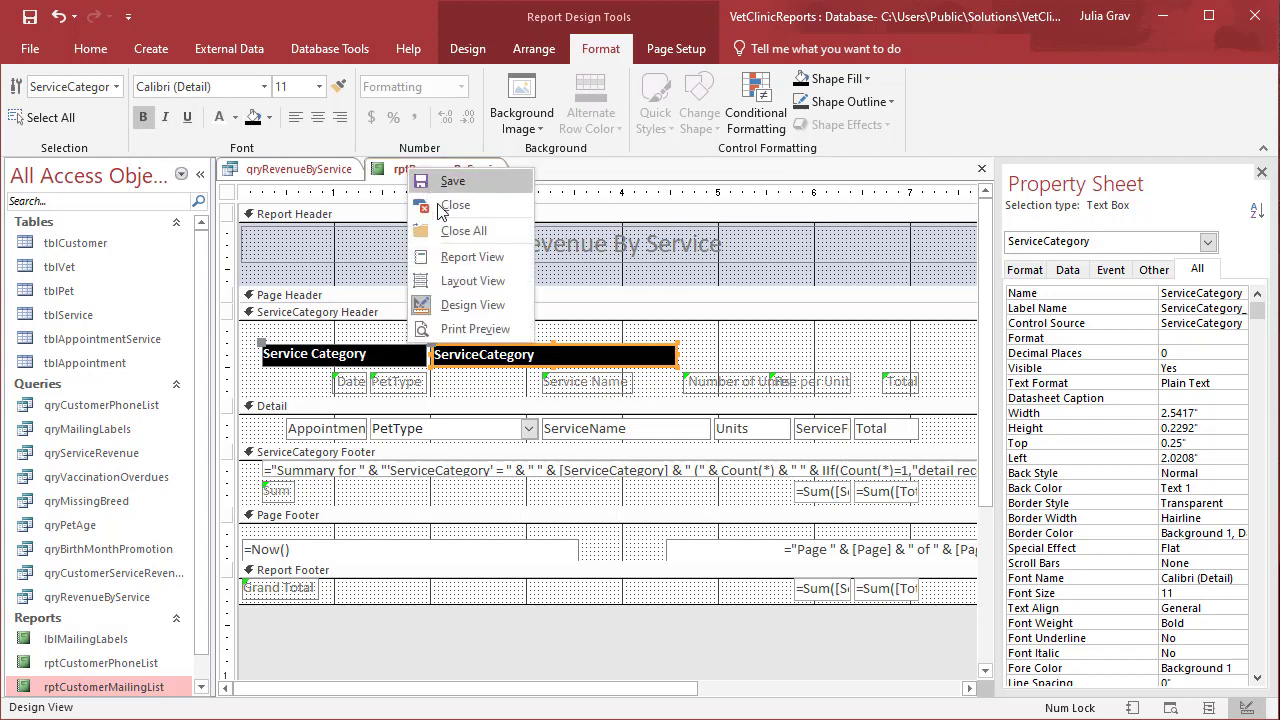
left_click(472, 256)
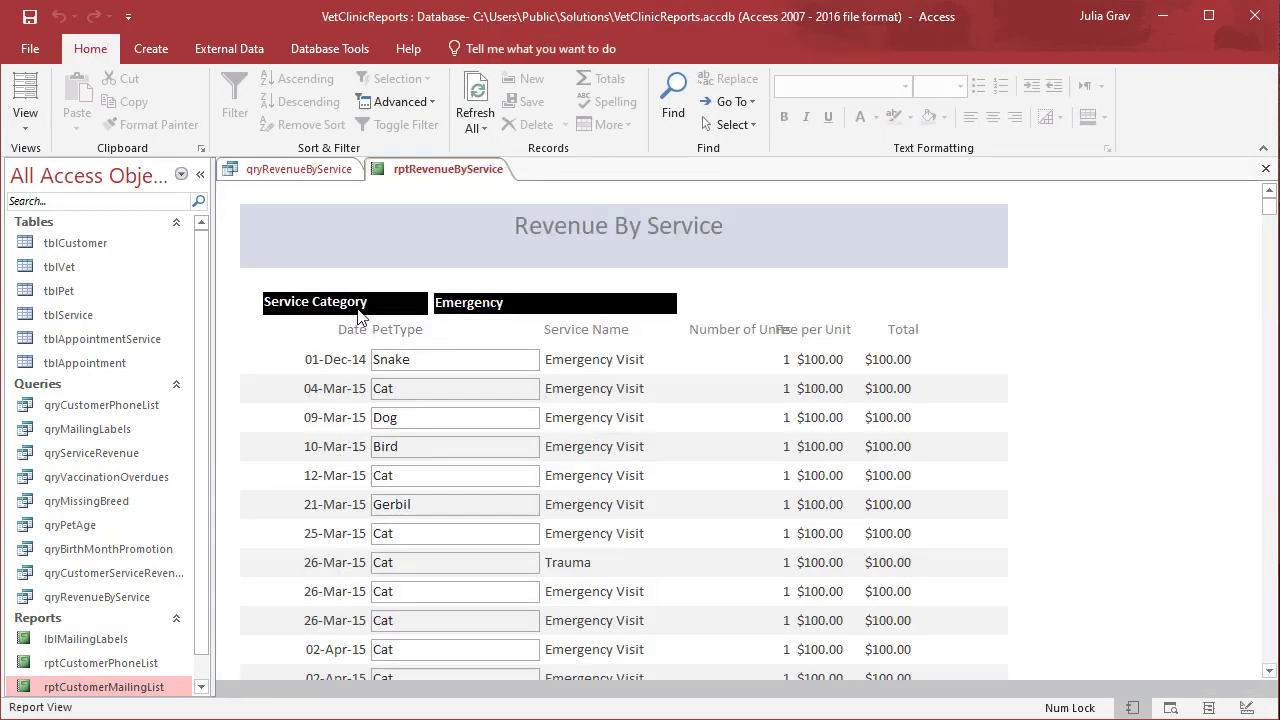
scroll("down", 3)
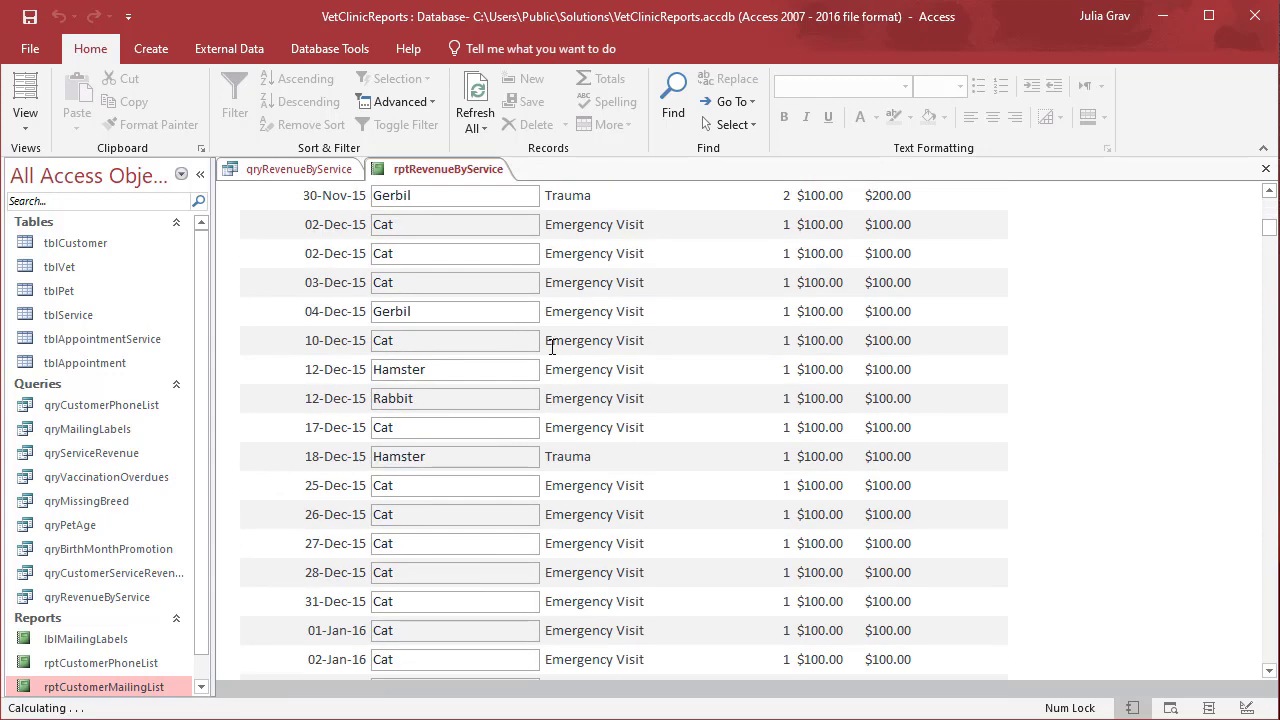
scroll("down", 3)
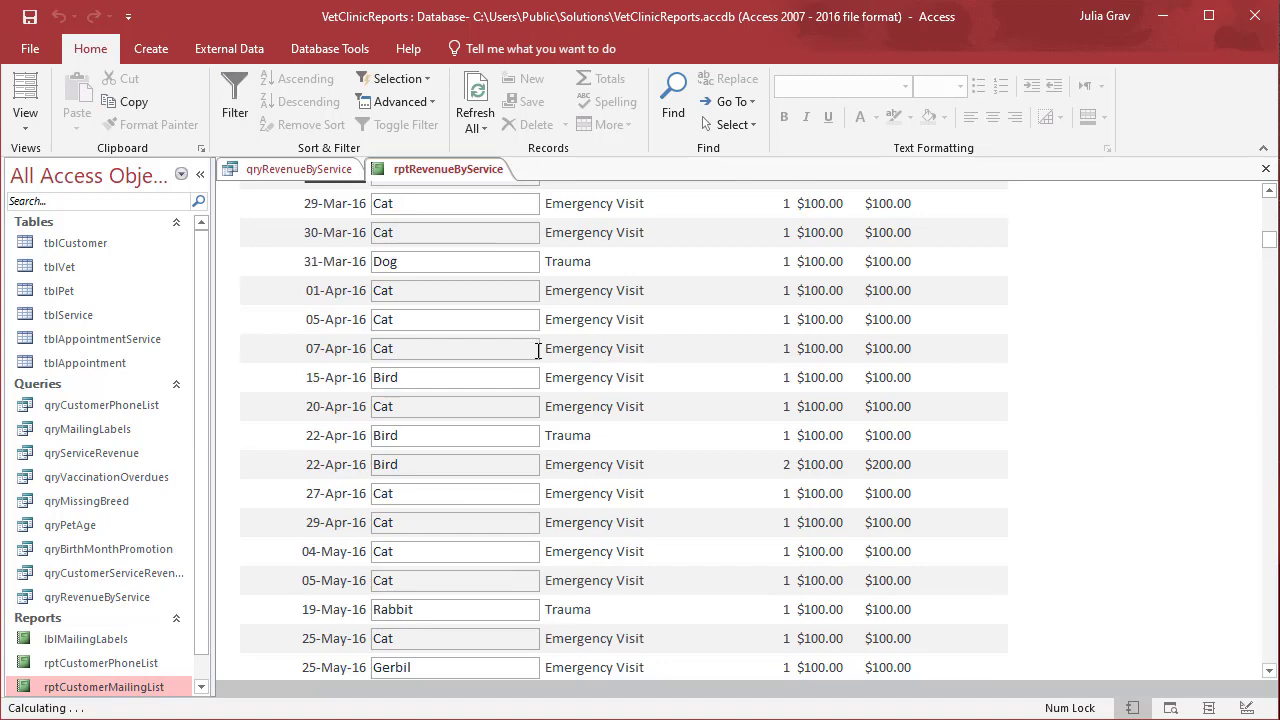
scroll("down", 3)
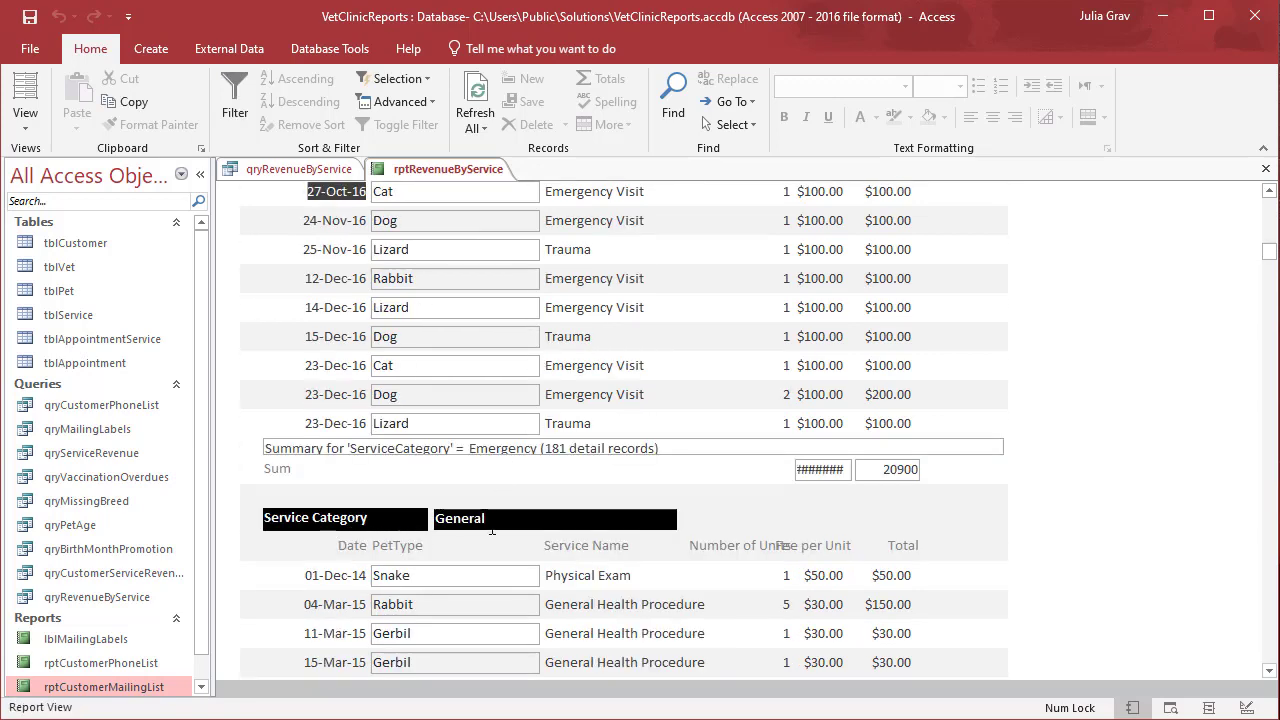
scroll("down", 3)
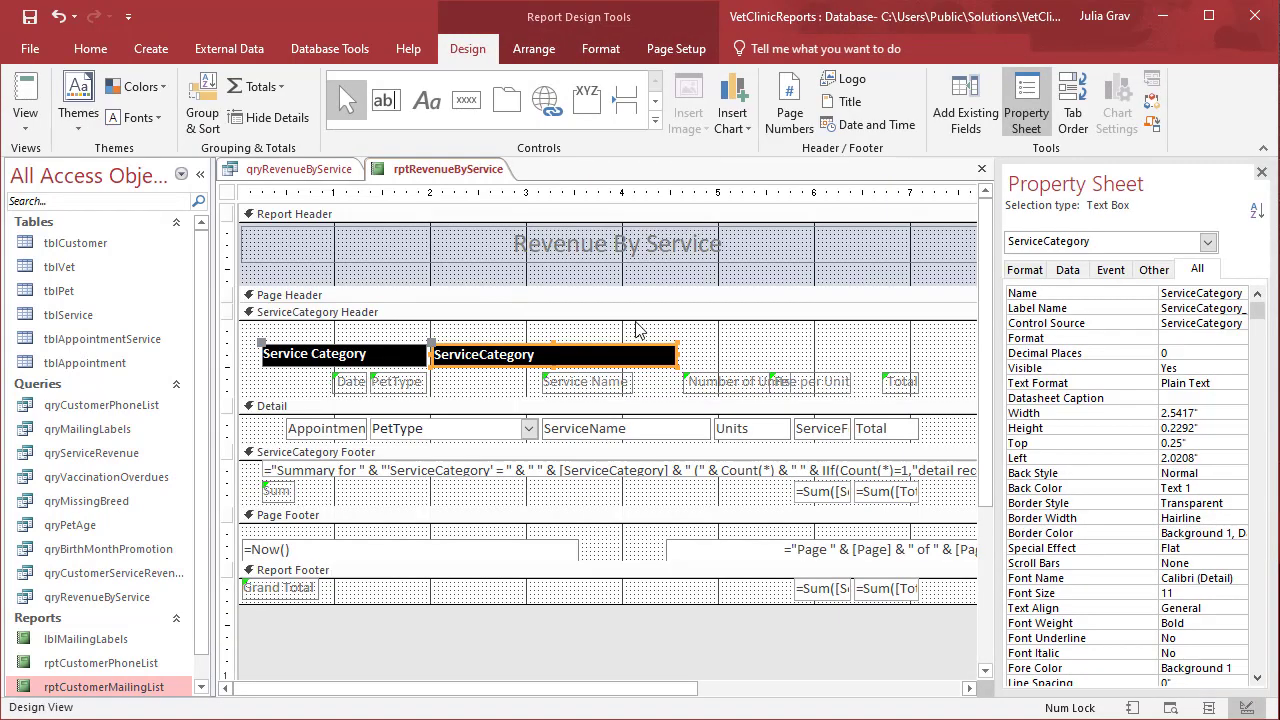
left_click(736, 380)
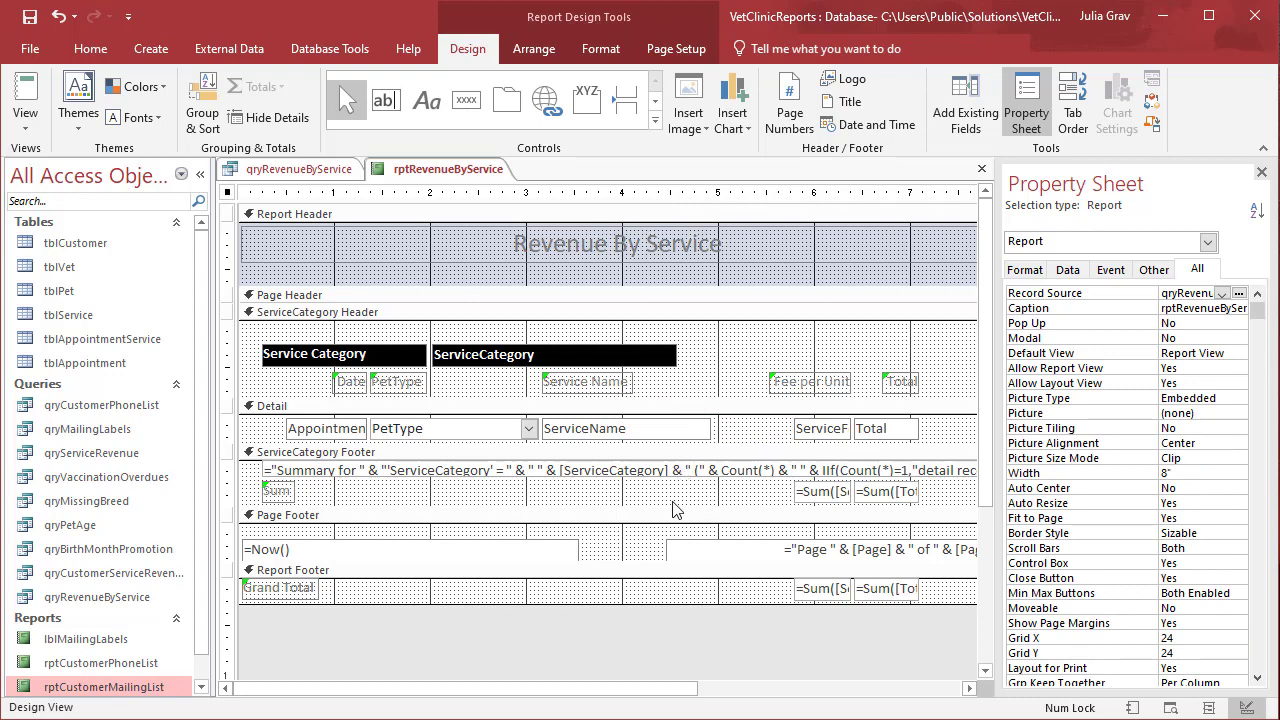
mouse_move(796, 496)
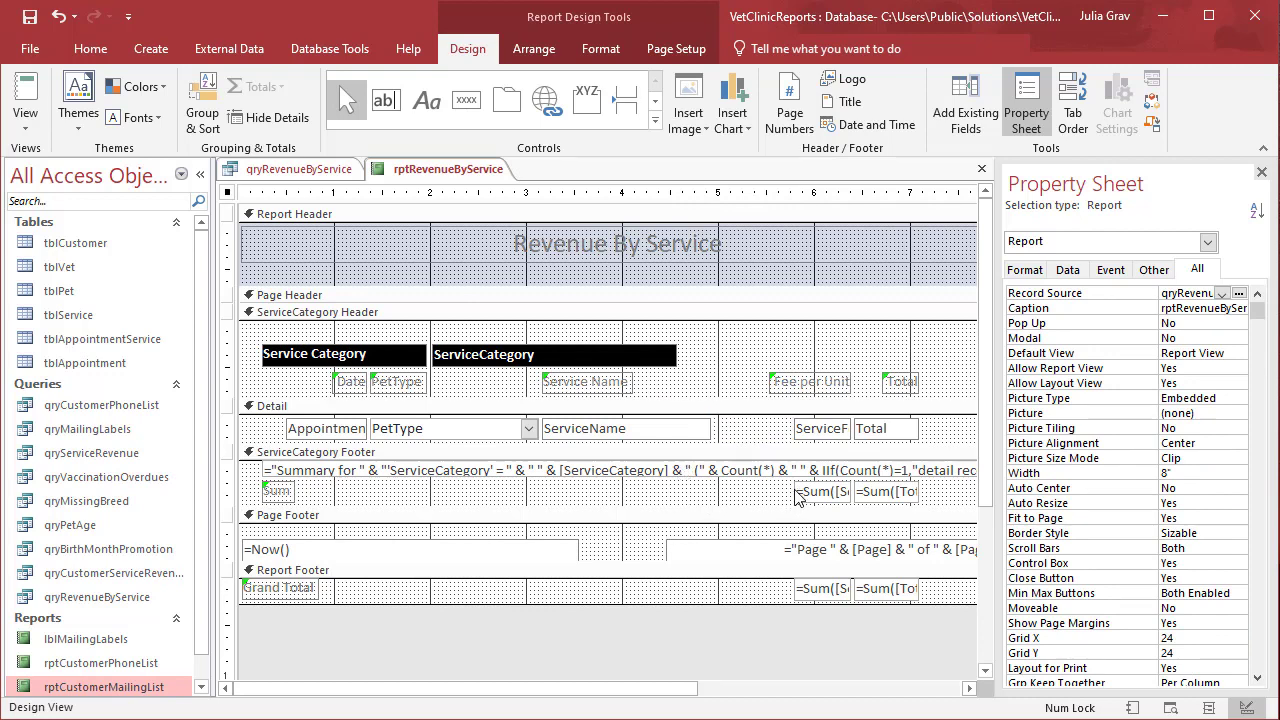
left_click(820, 492)
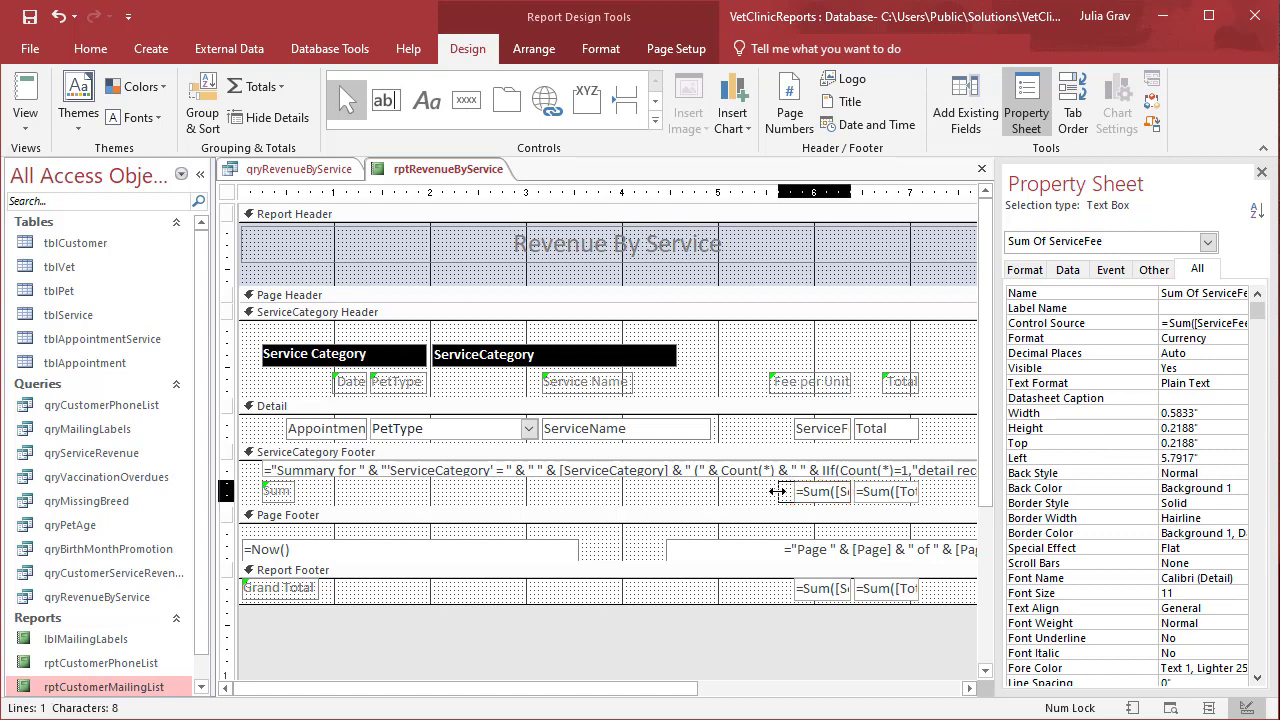
left_click(886, 492)
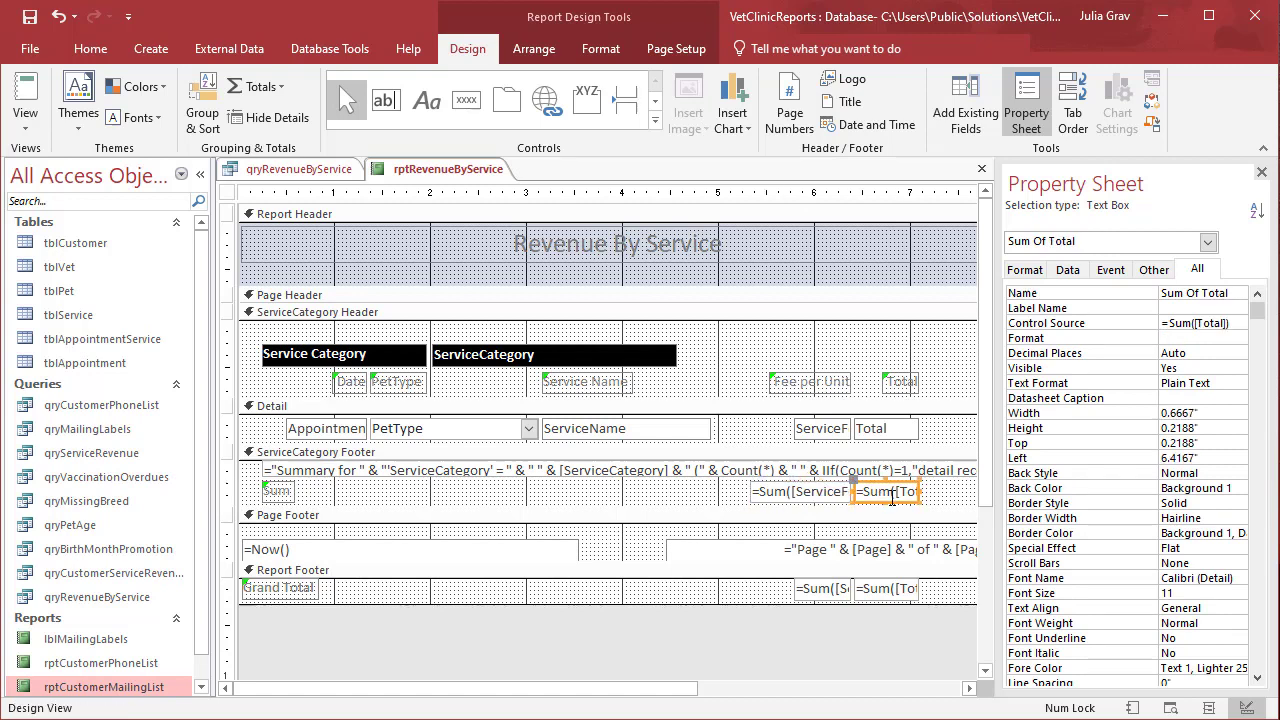
mouse_move(544, 492)
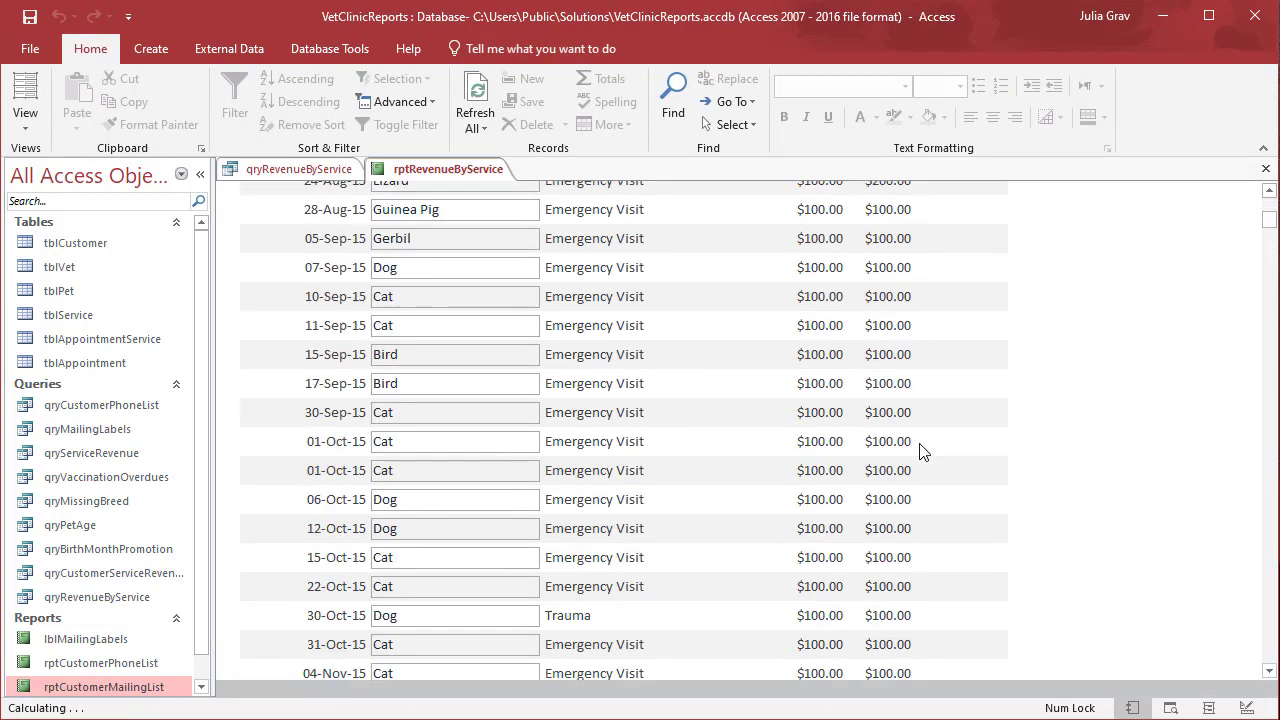
Scroll to the Emergency group's unformatted 20900 Total sum, then return to Design View.
scroll("down", 3)
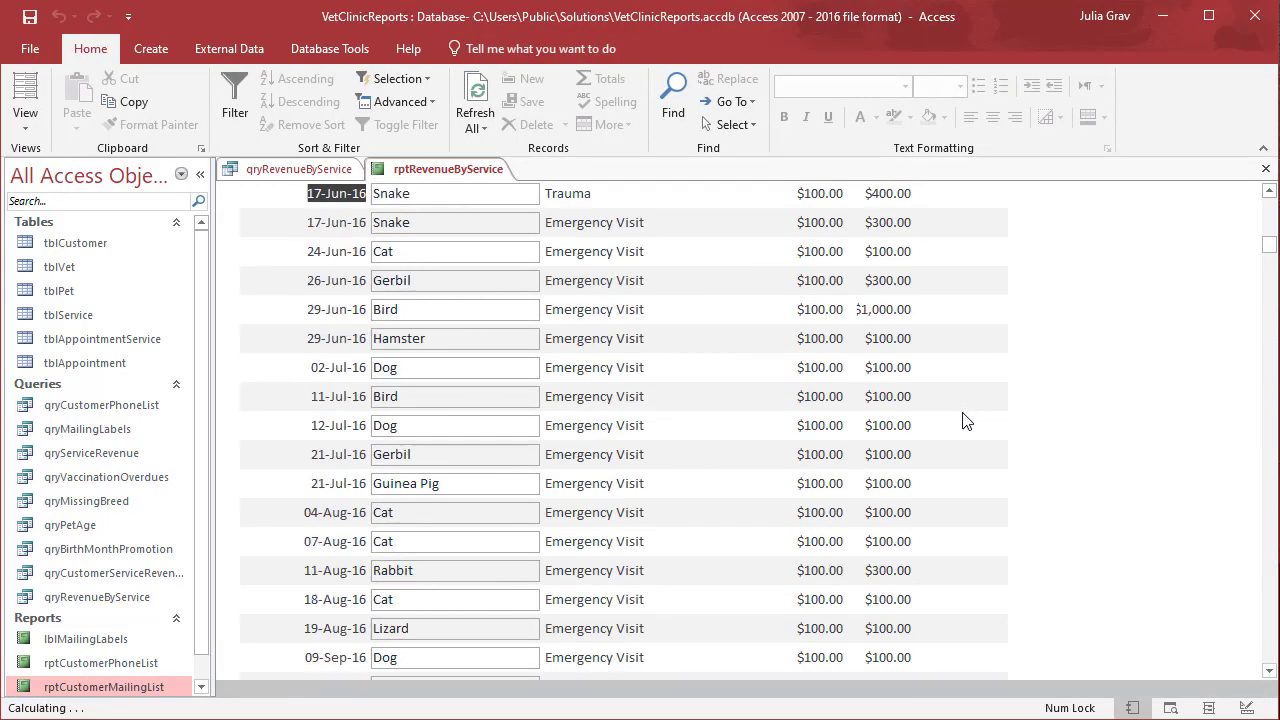
scroll("down", 3)
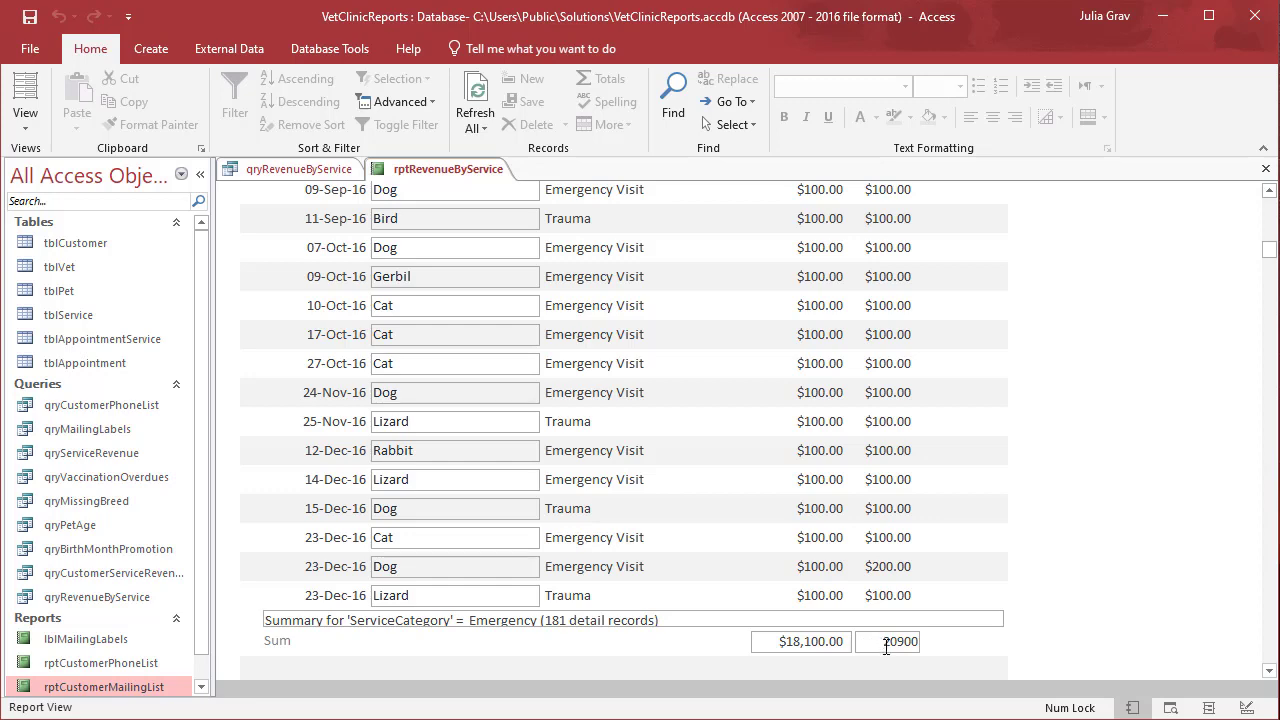
right_click(420, 168)
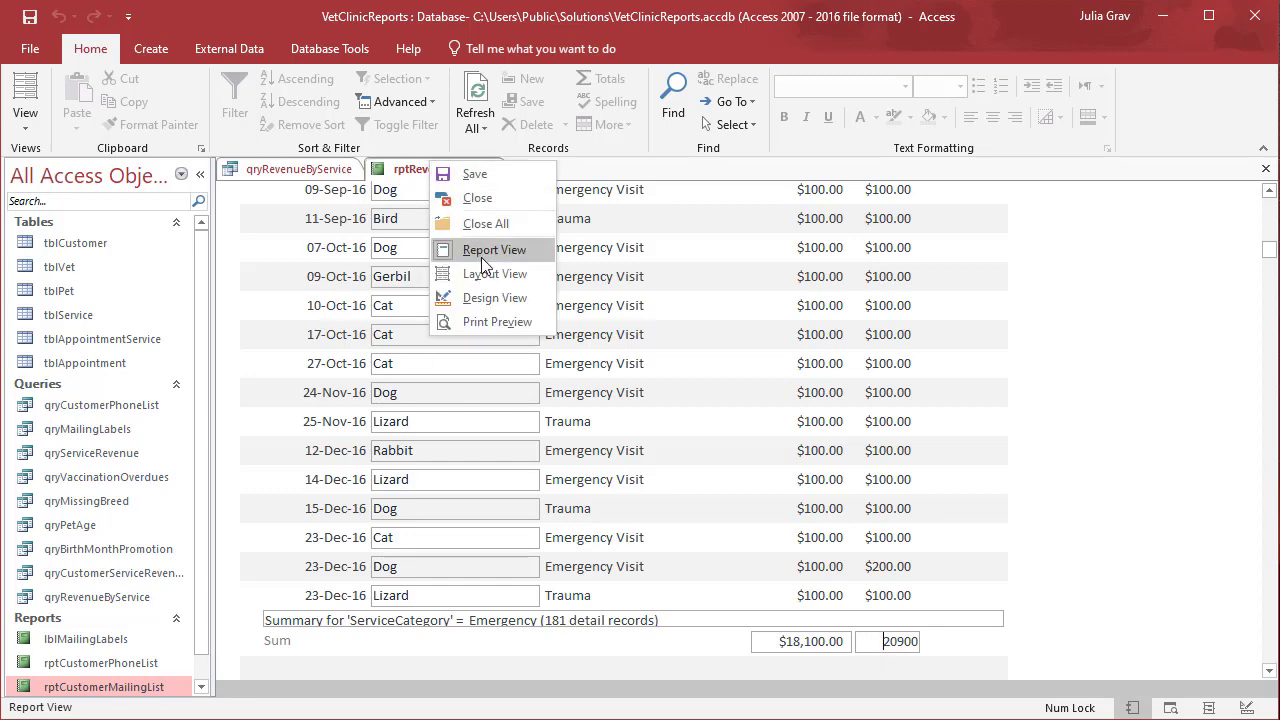
left_click(496, 296)
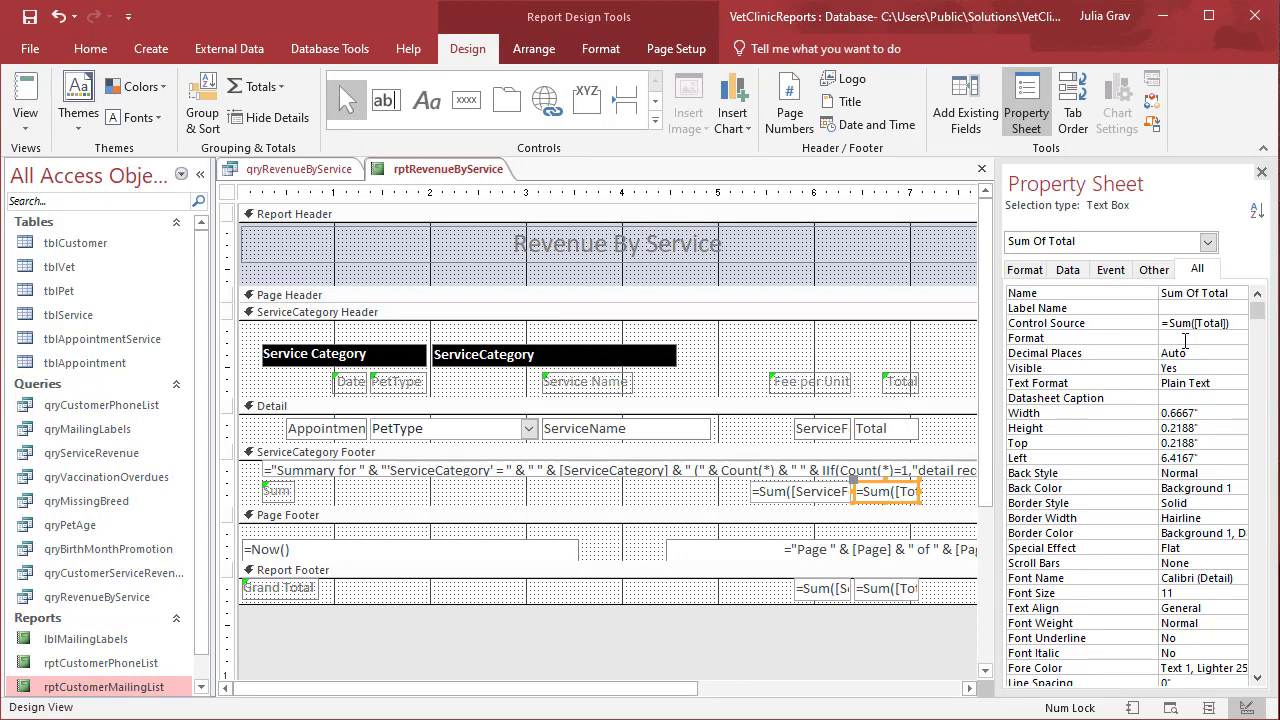
Set the category footer's Sum Of Total to Currency format and return to Report View.
left_click(1244, 336)
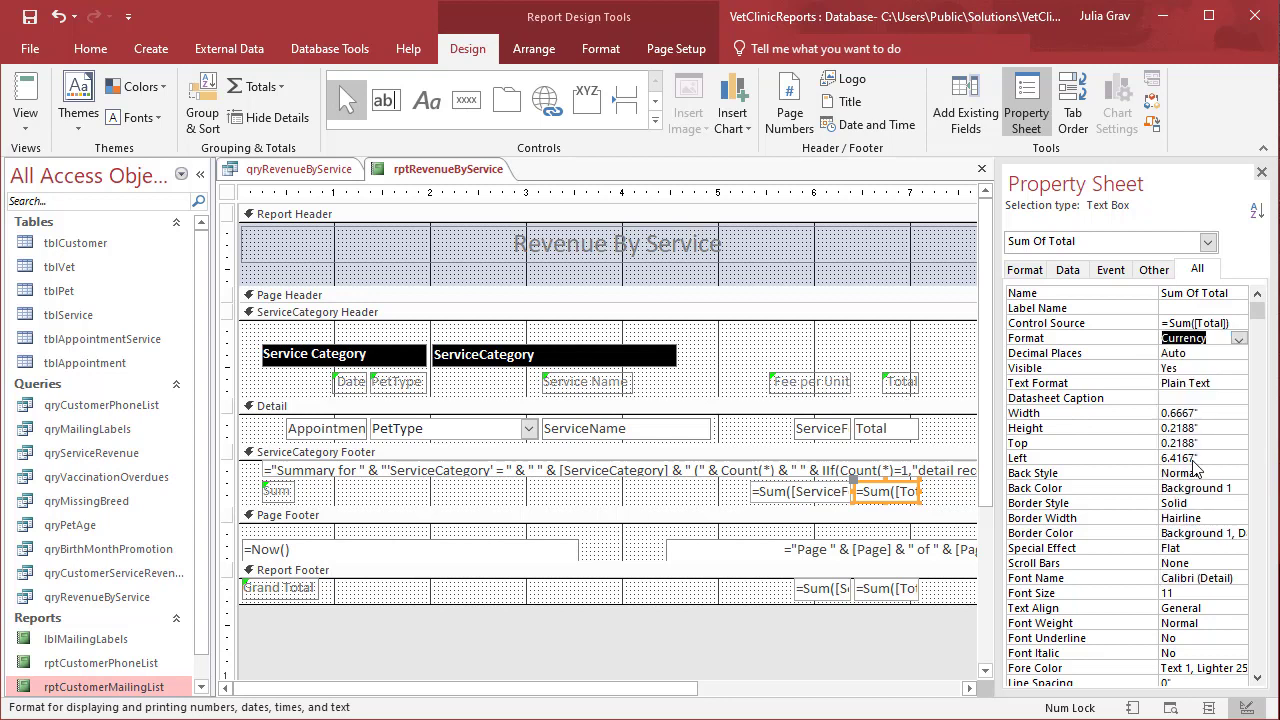
right_click(448, 168)
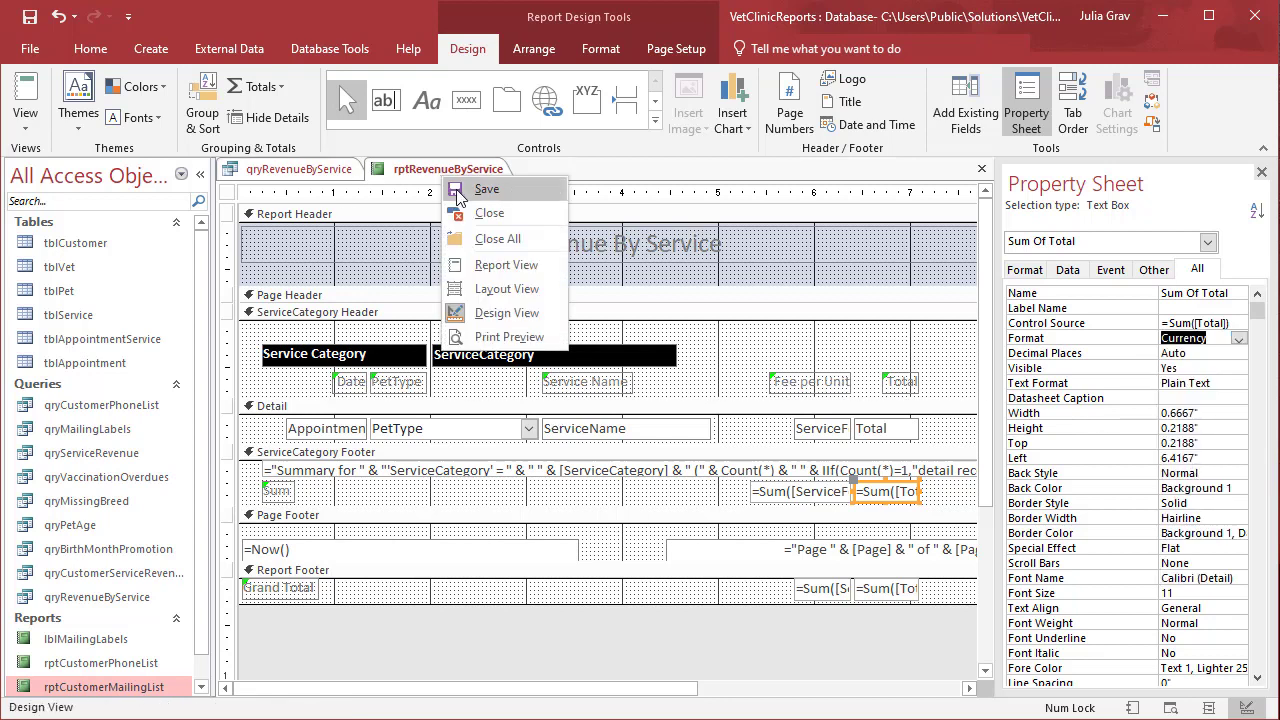
left_click(508, 264)
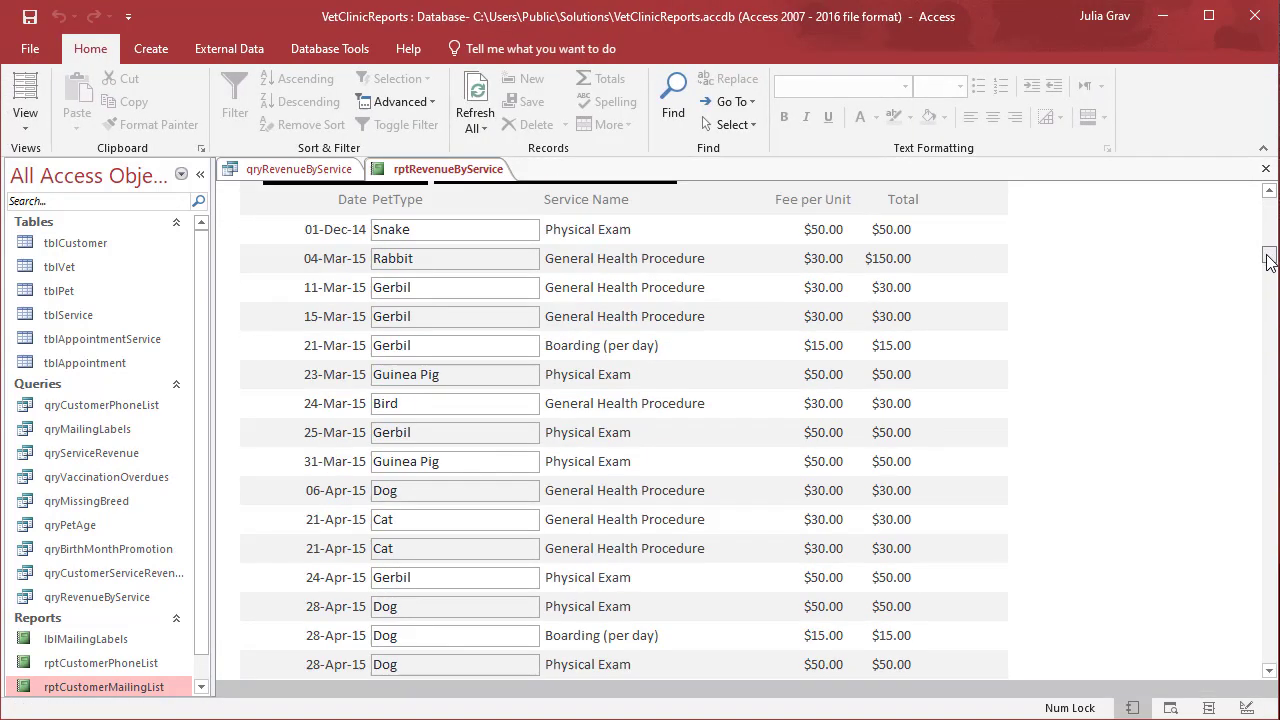
Widen the Sum Of Total box to about 0.79" and view the report again.
scroll("down", 3)
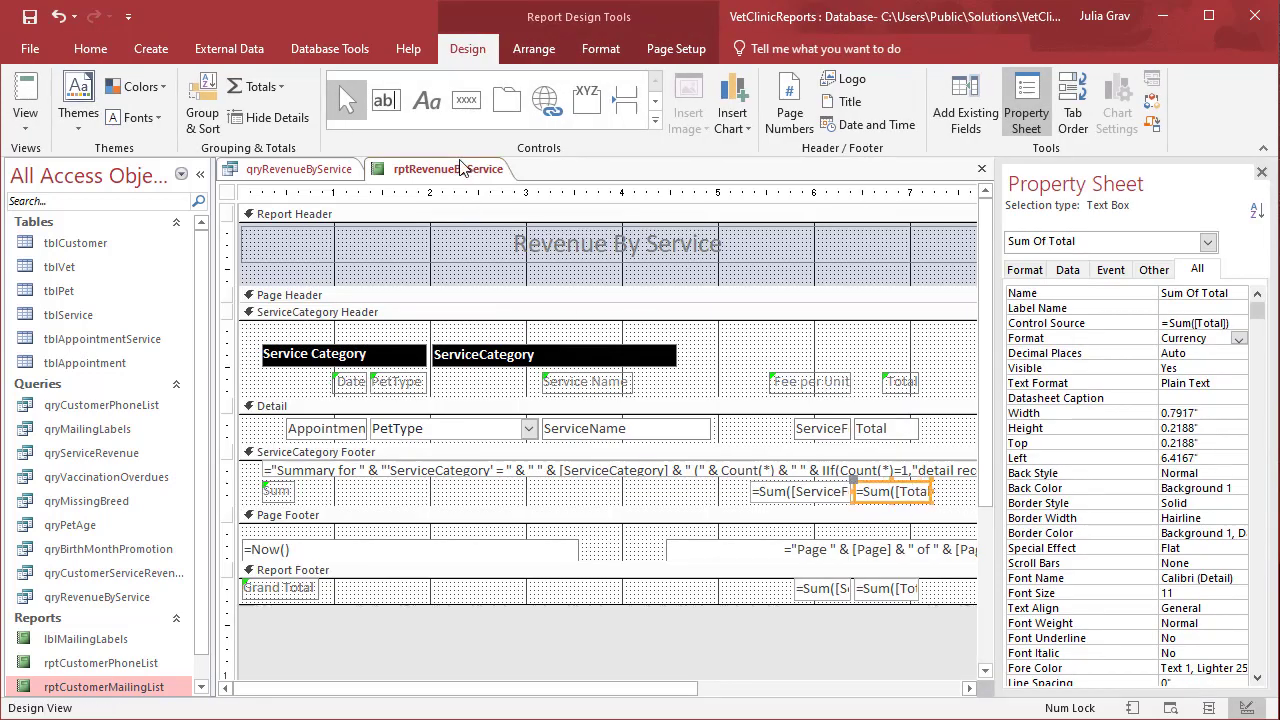
right_click(460, 168)
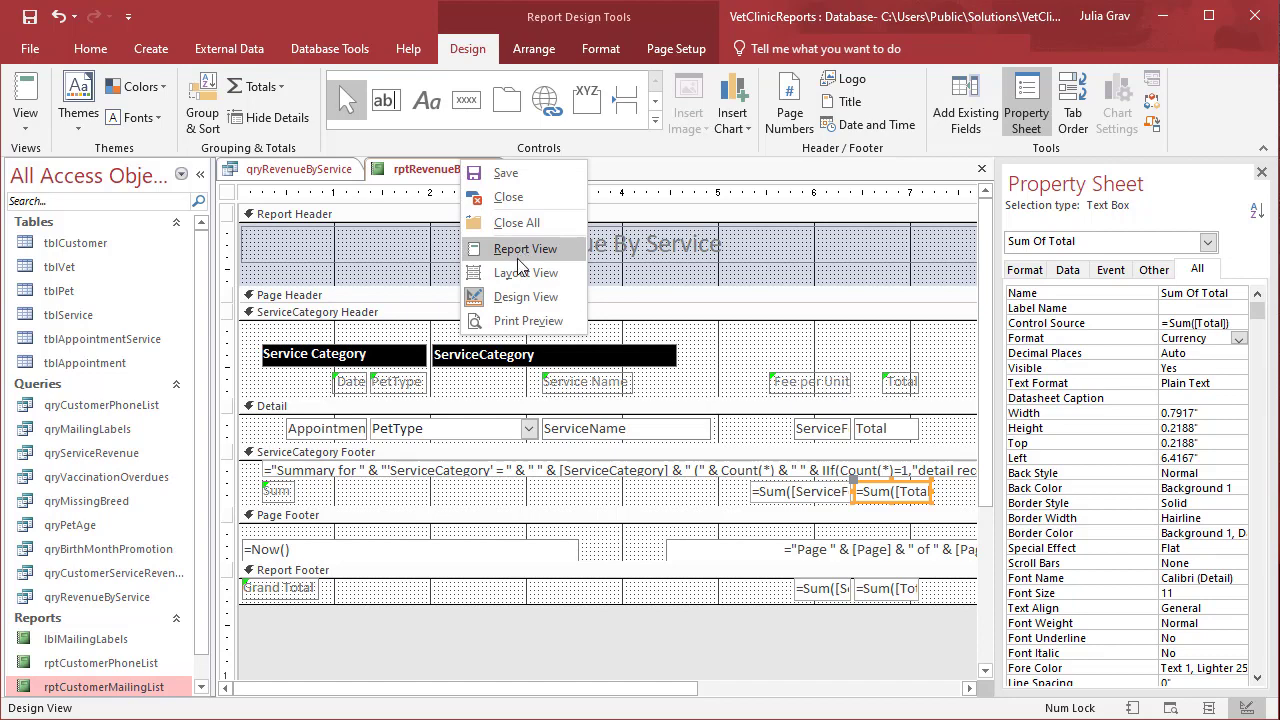
left_click(528, 248)
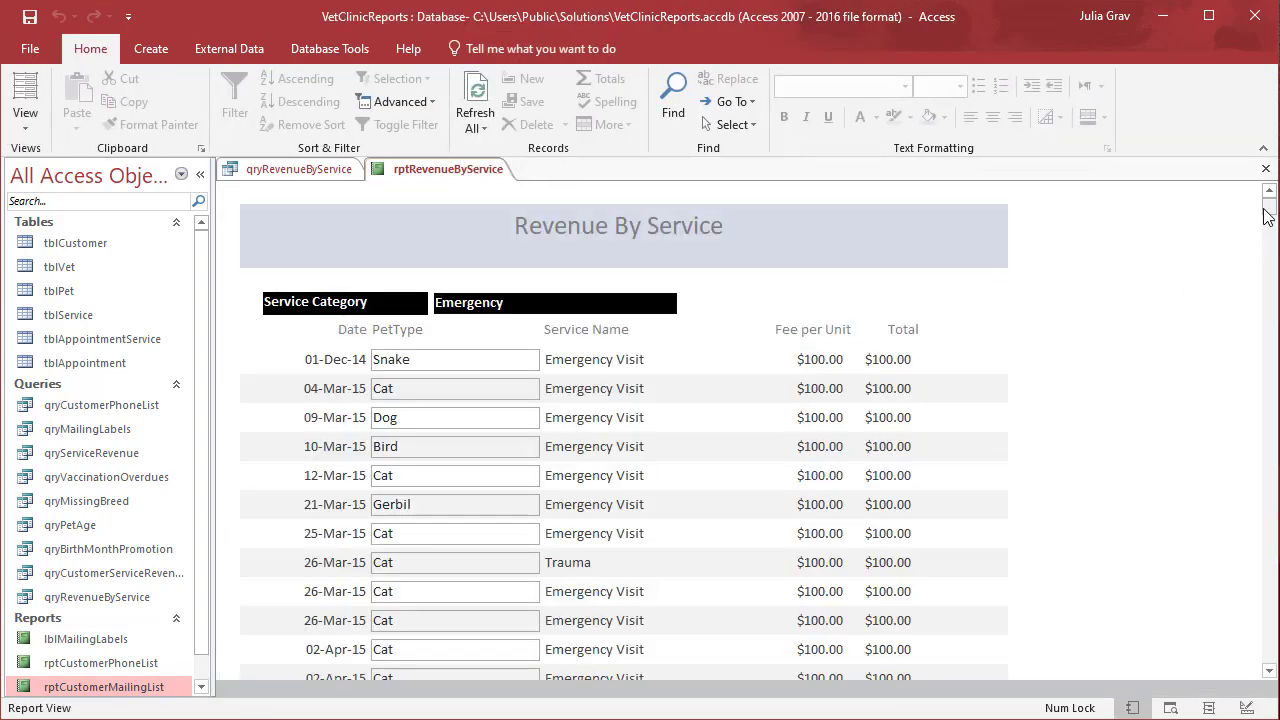
scroll("down", 3)
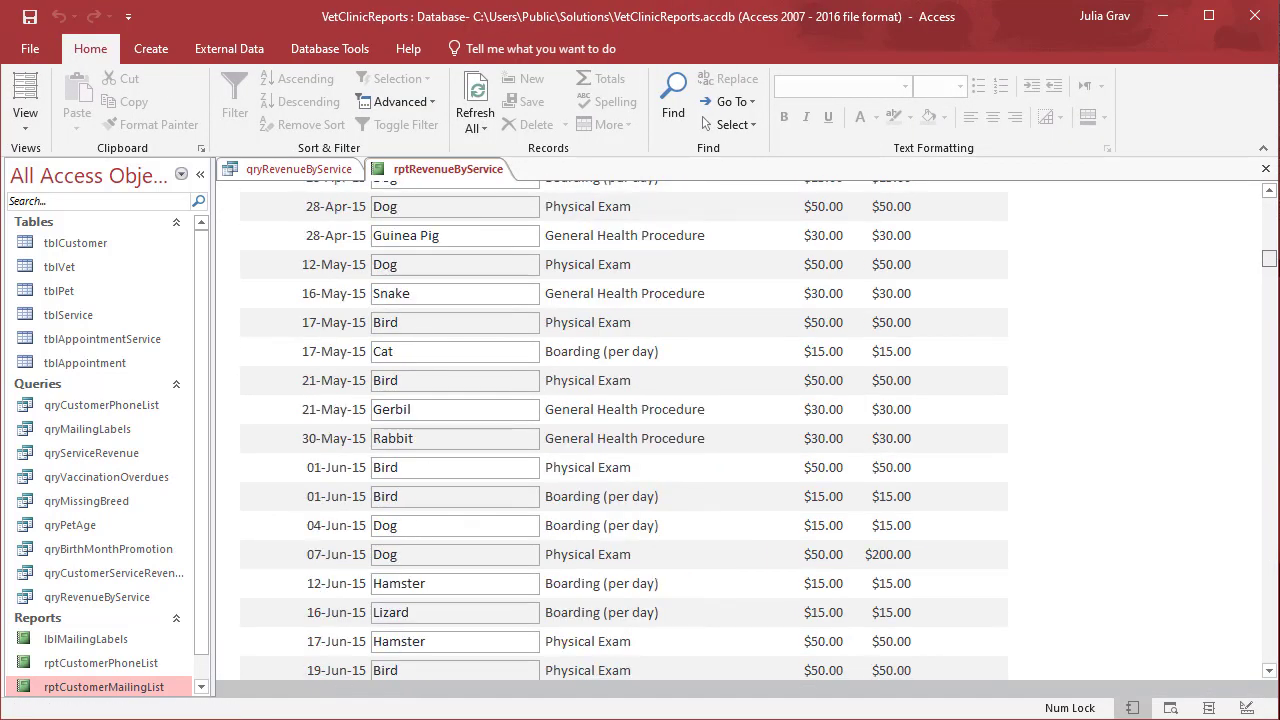
scroll("down", 3)
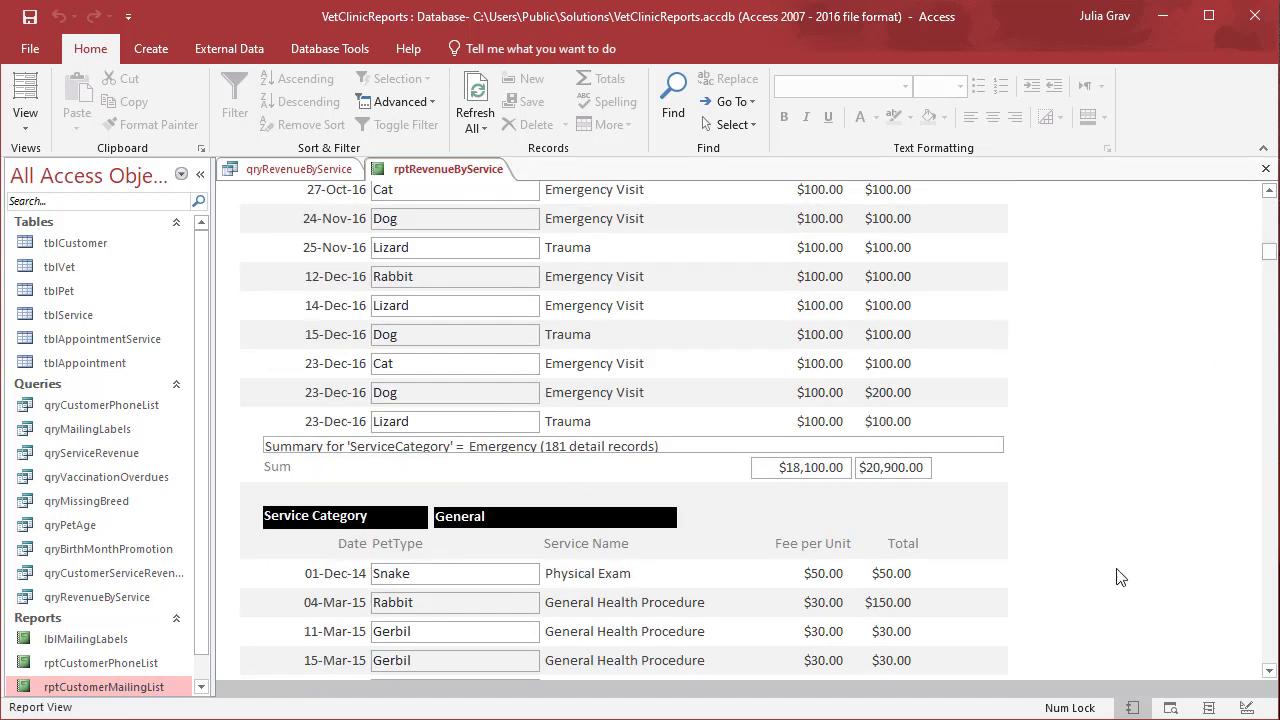
right_click(448, 168)
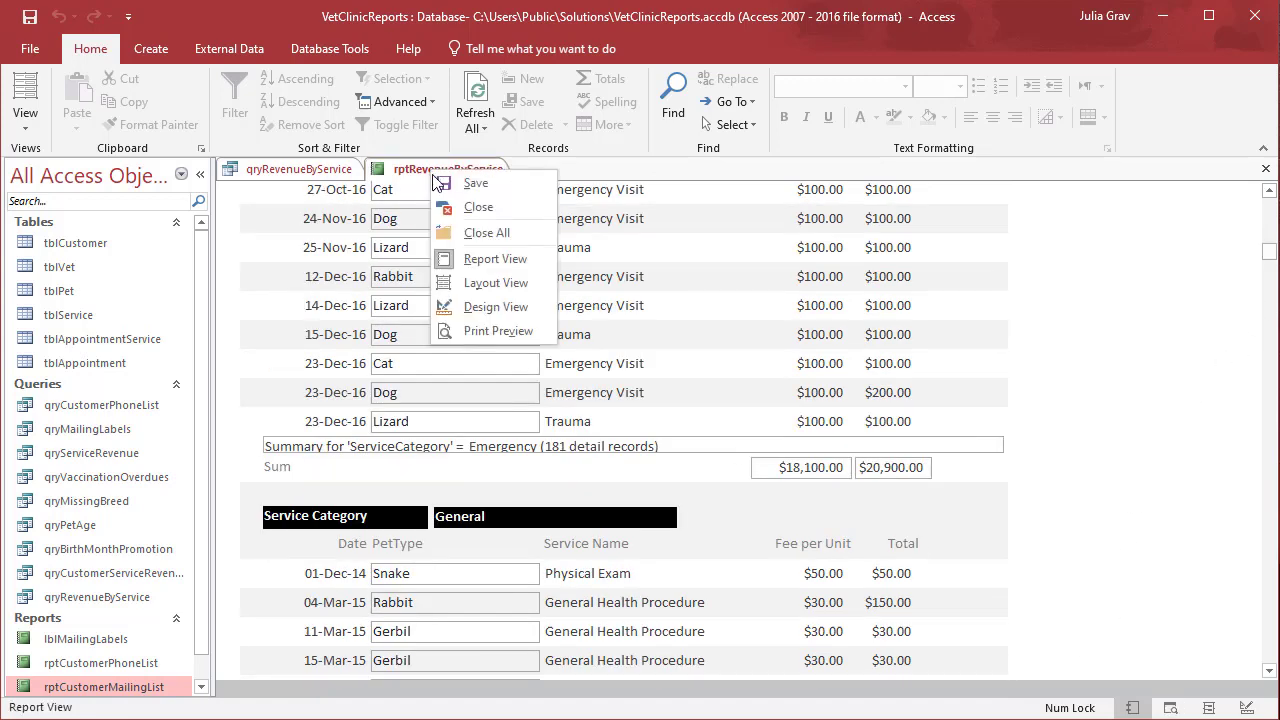
left_click(780, 468)
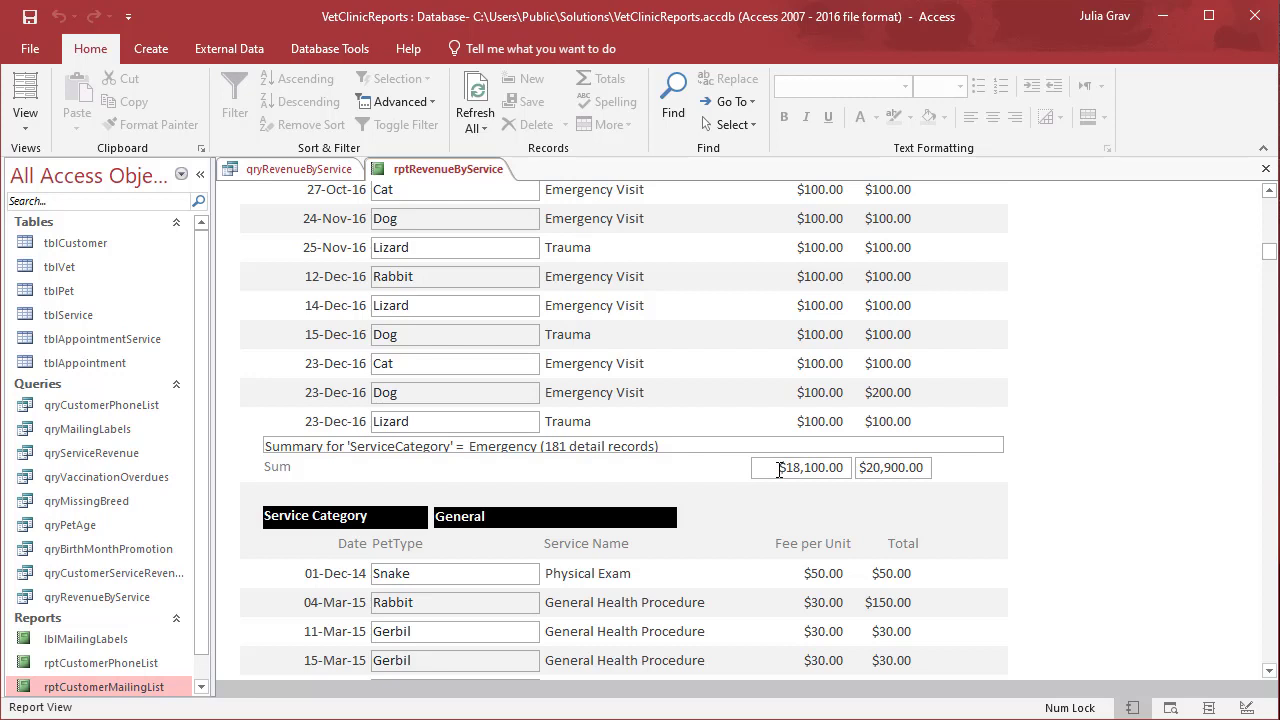
mouse_move(768, 464)
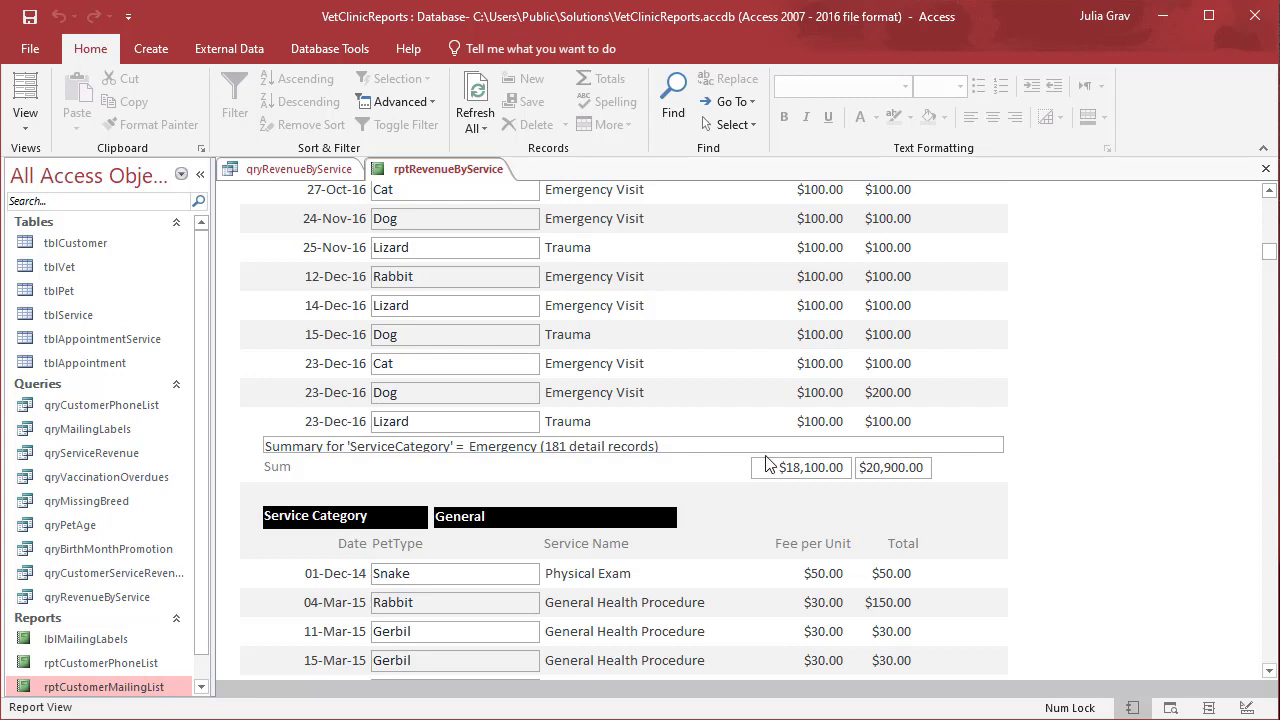
mouse_move(730, 468)
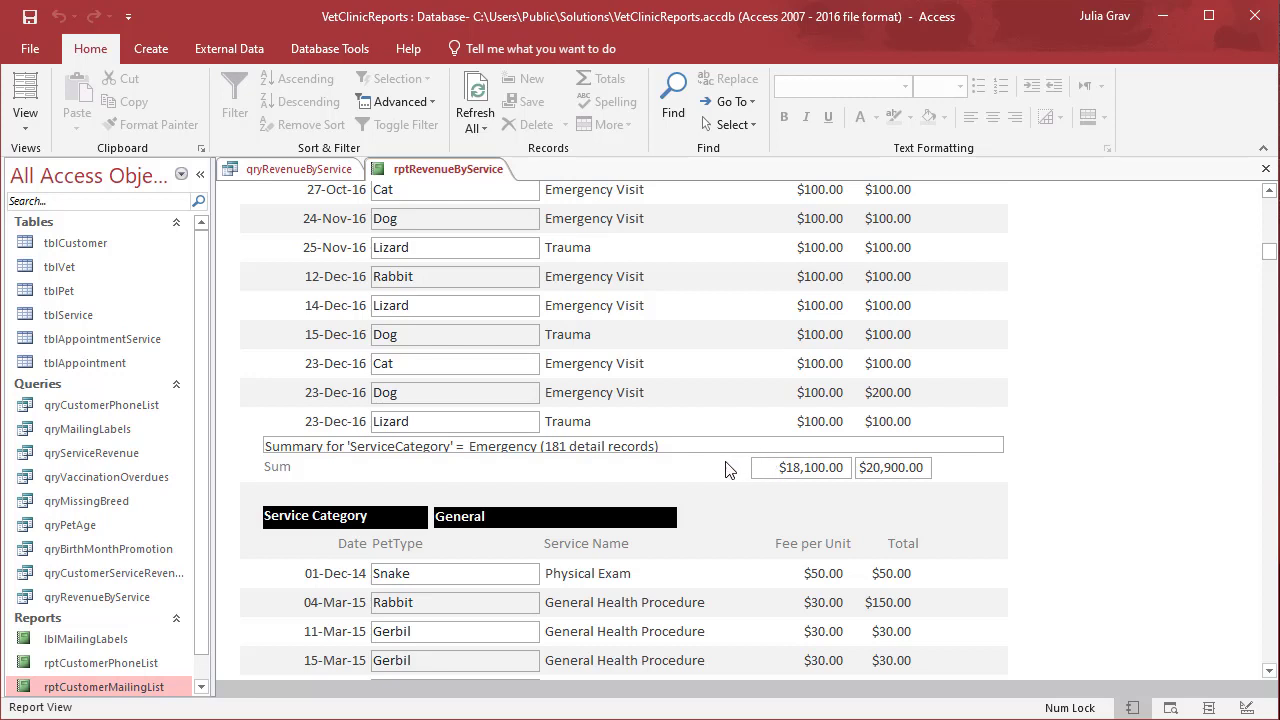